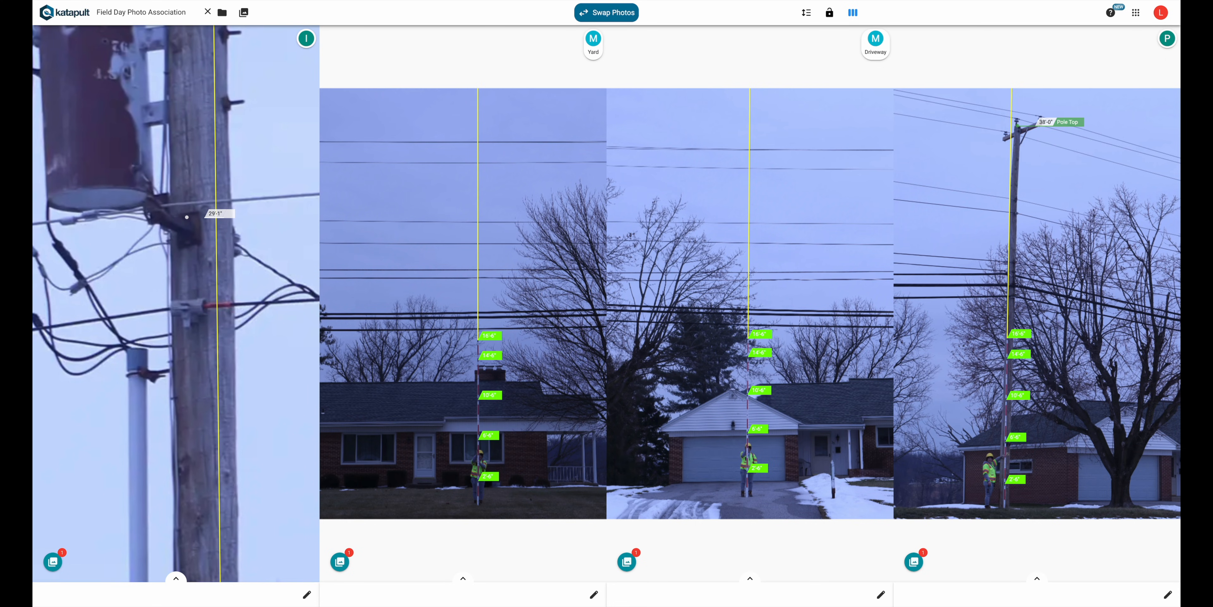
- Spec the 29'-1" attachment as Neutral Tangent and mark a Transformer at 31'-5"
click(187, 358)
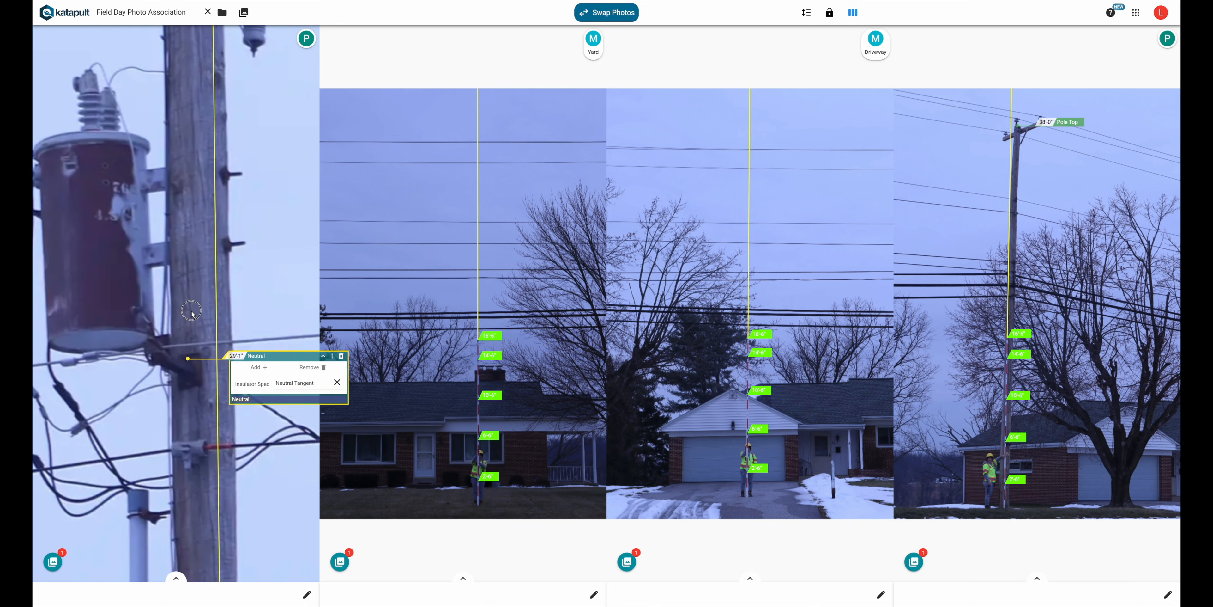
click(337, 382)
text(tran)
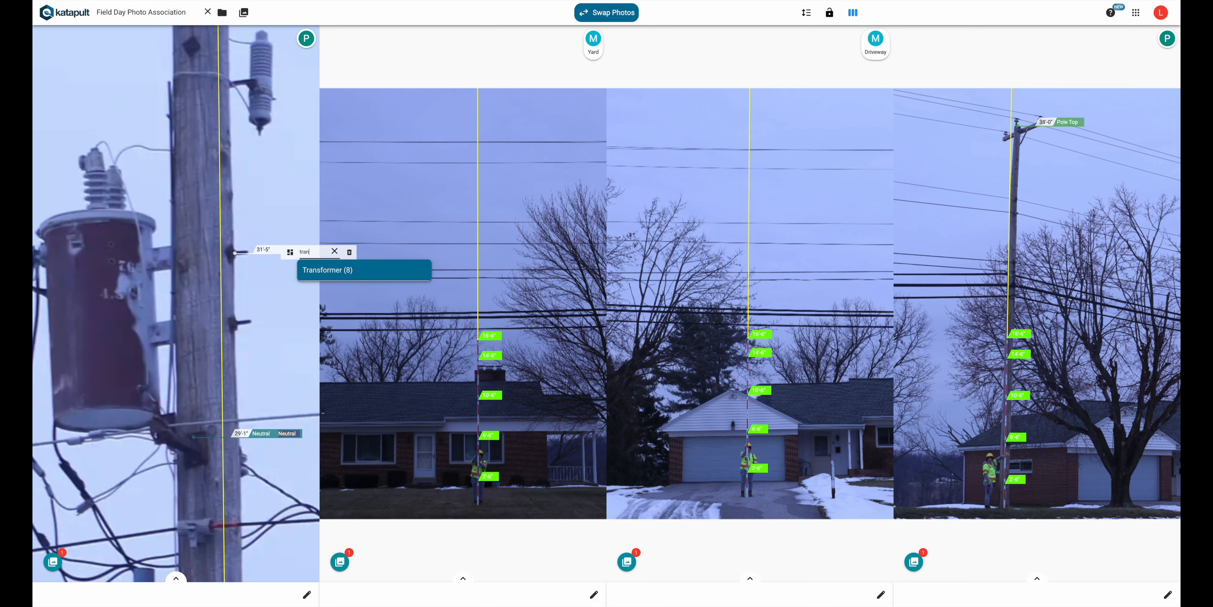
click(327, 269)
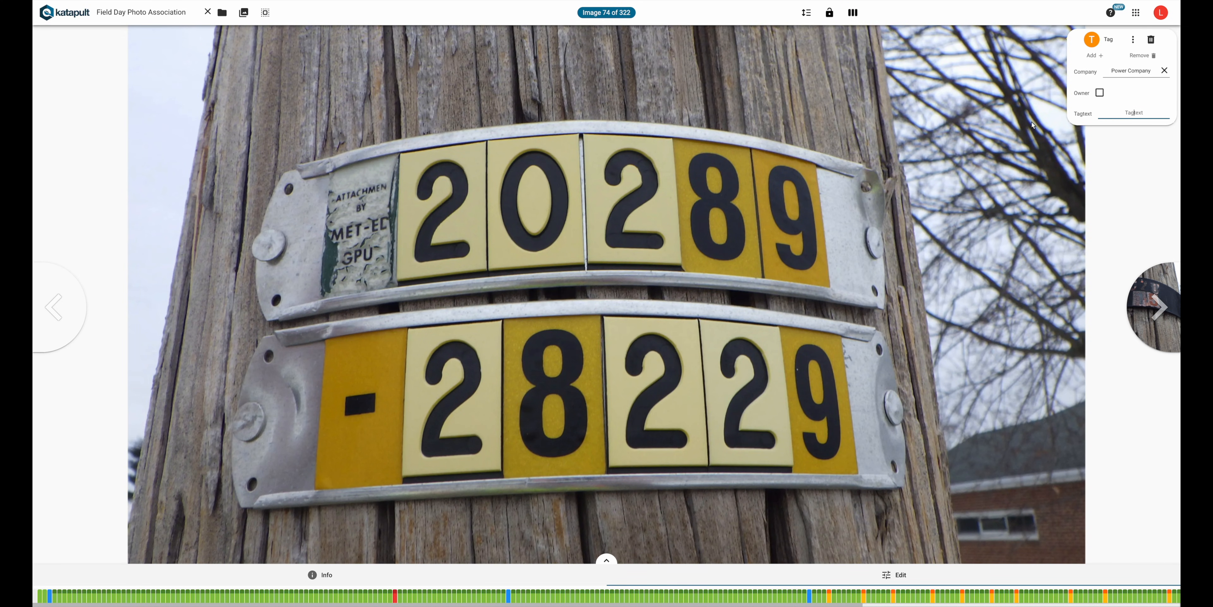
- Flag Power Company as tag owner with tag number 2028, then enter birthmark SPPA
click(1099, 93)
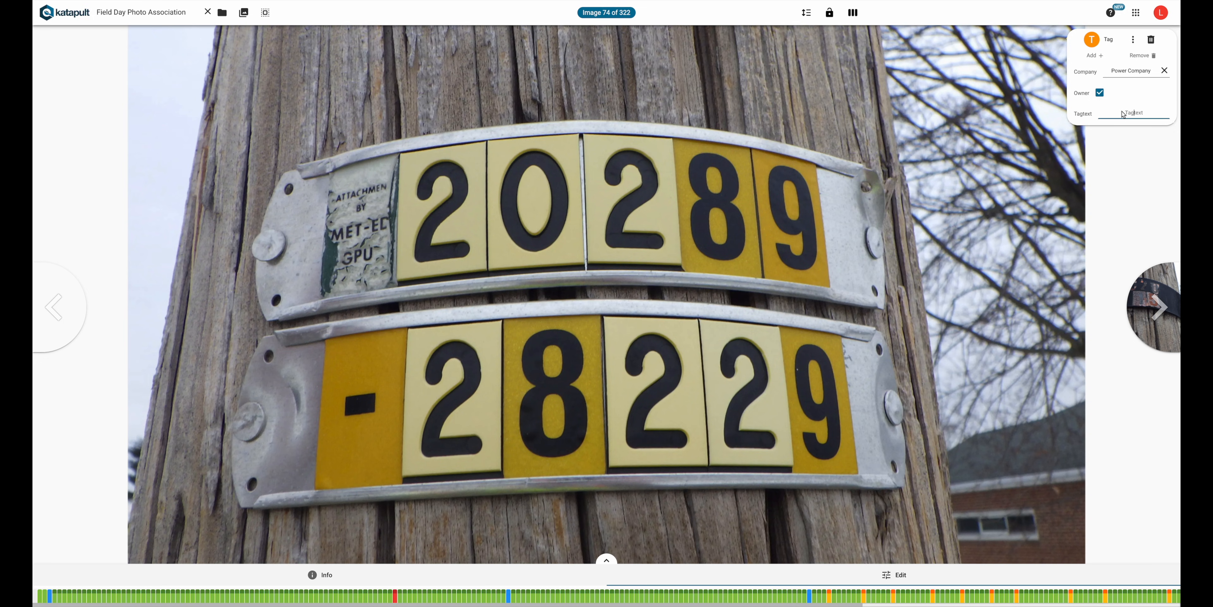
text(2028)
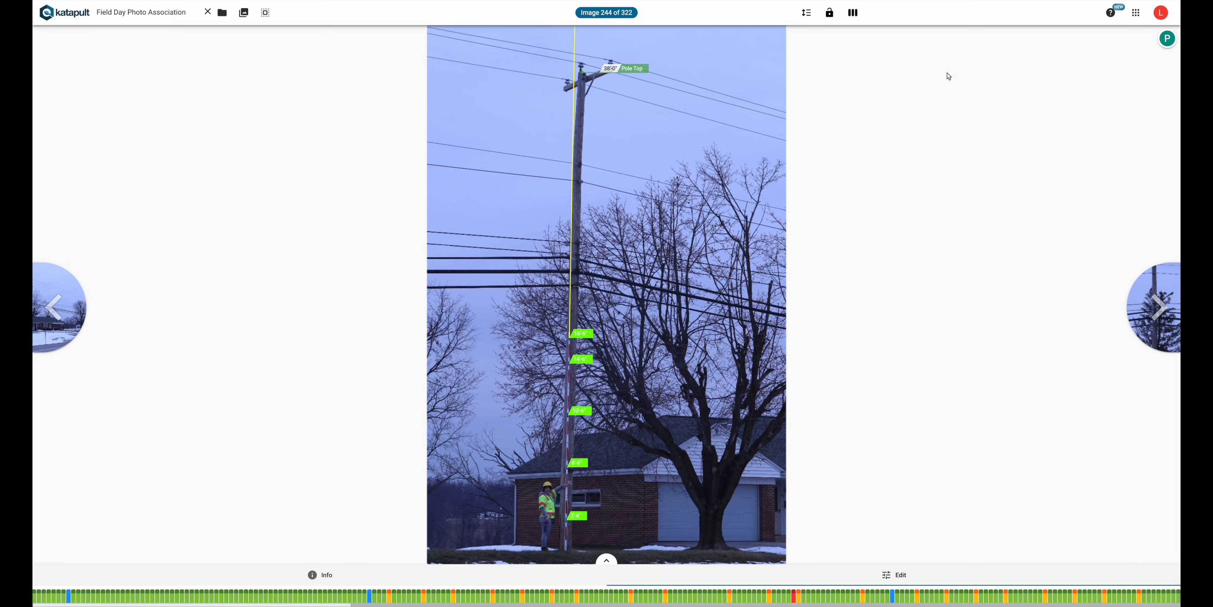
mouse_move(1167, 39)
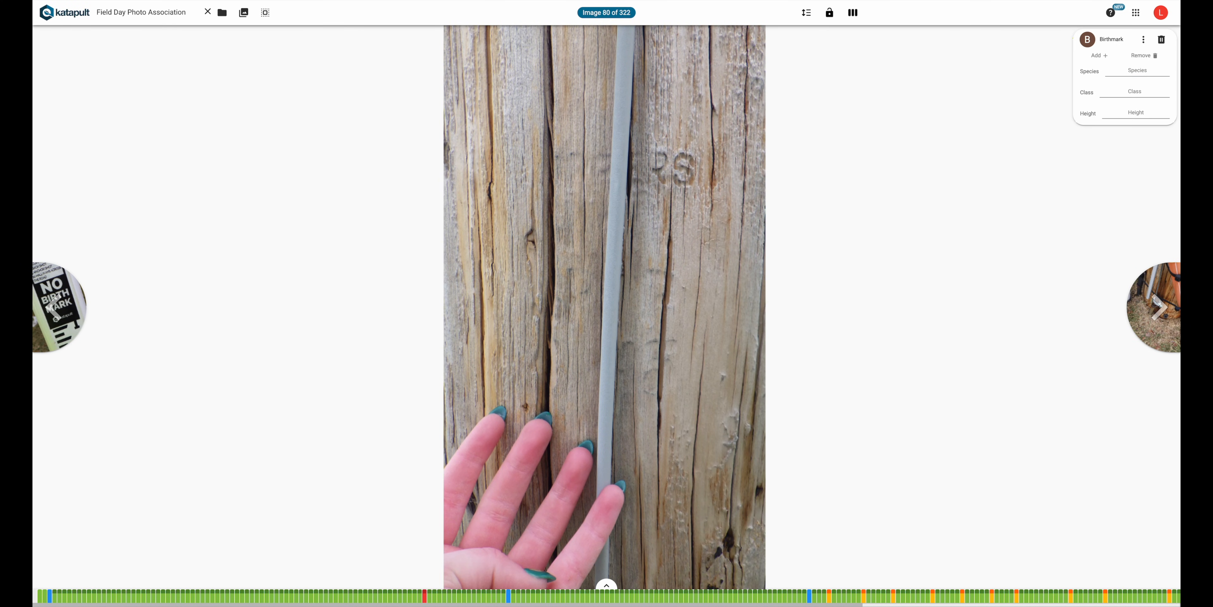
text(SPPA)
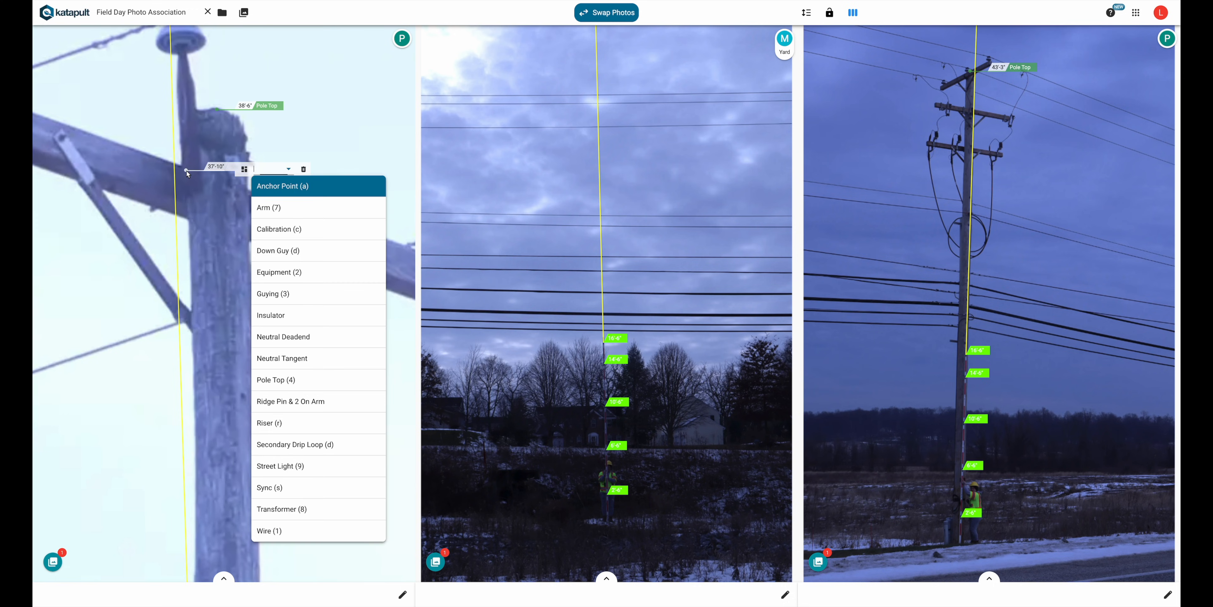
- Close the photo job and return to the Training Maps welcome screen
click(271, 315)
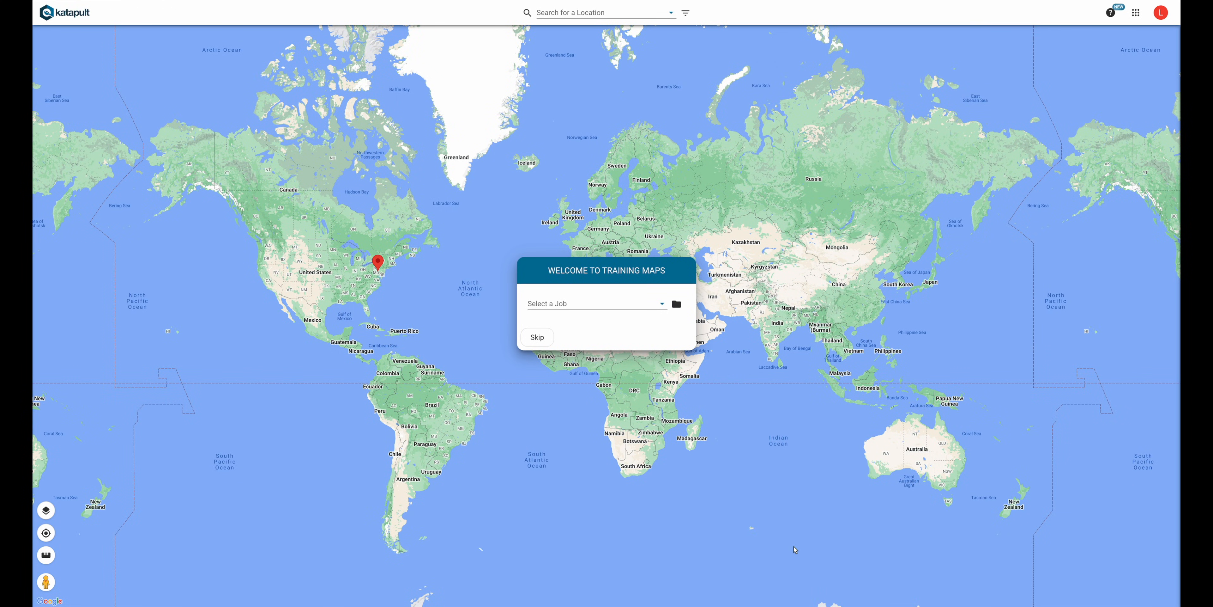
mouse_move(1082, 113)
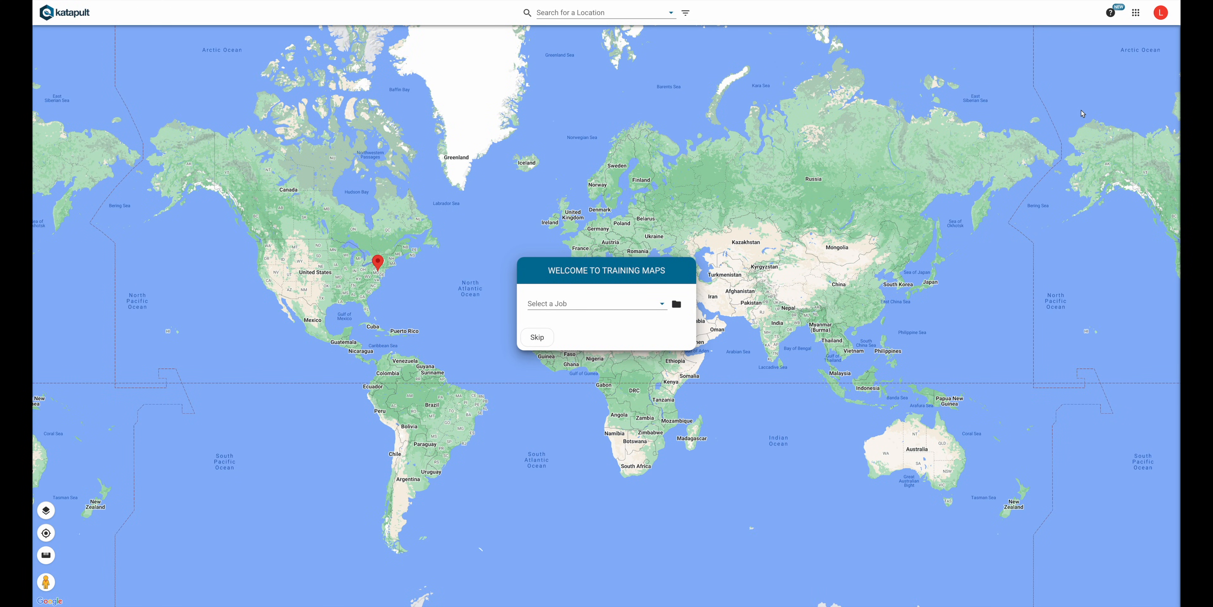
- Switch to the Model Editor, load Demo IPL Model, and show its Photo Inputs list
click(1135, 12)
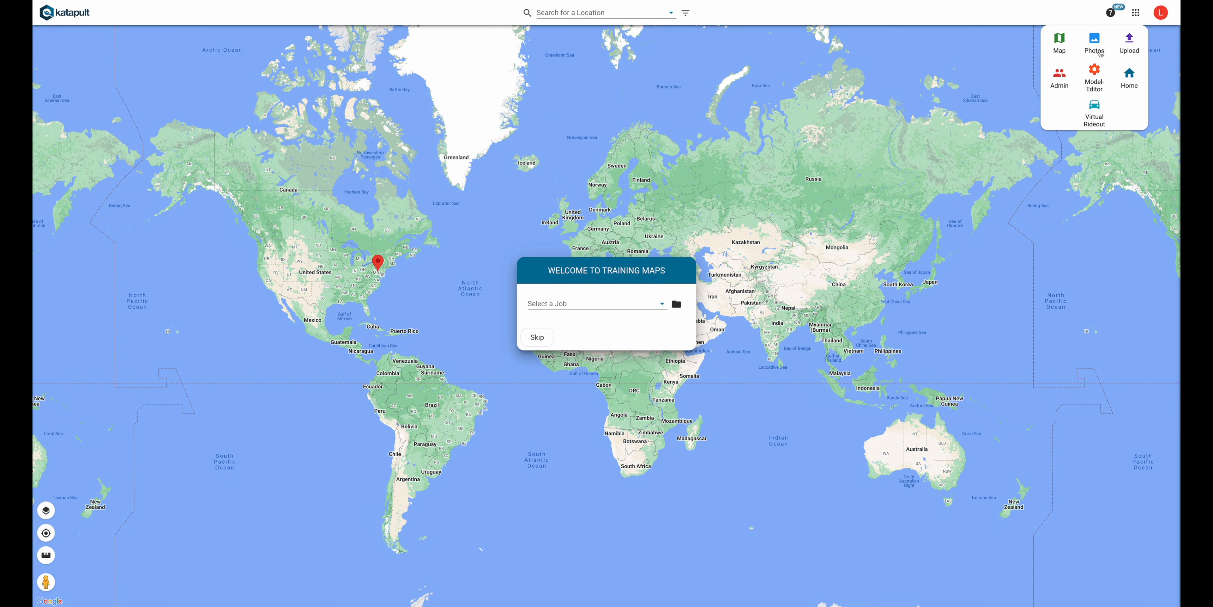
click(1094, 77)
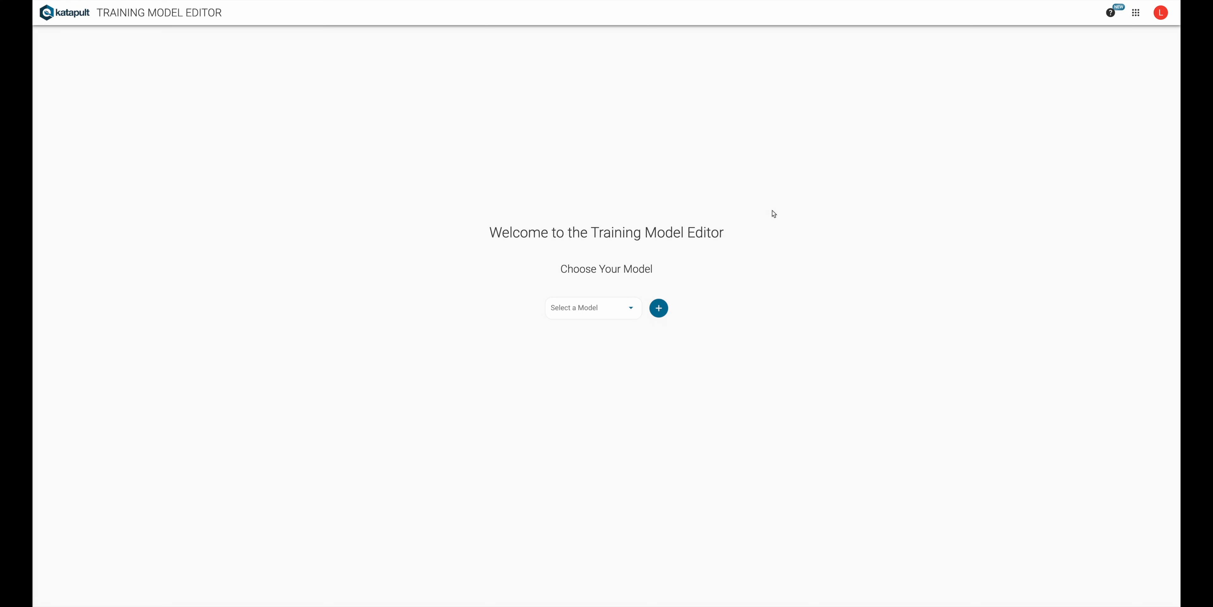
click(590, 307)
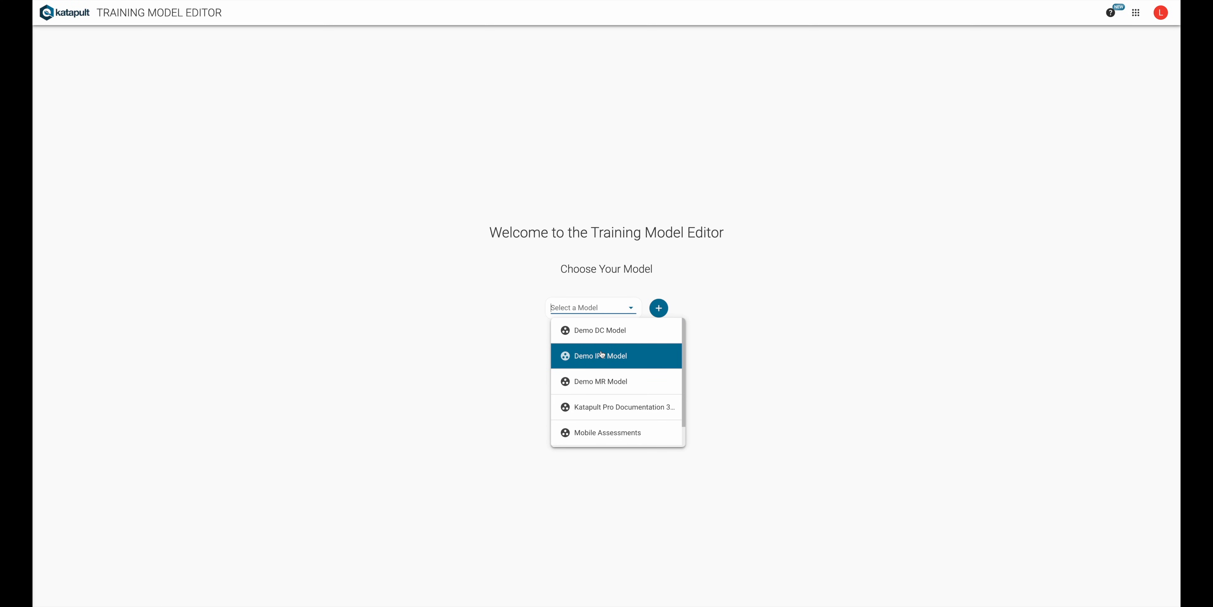
click(597, 355)
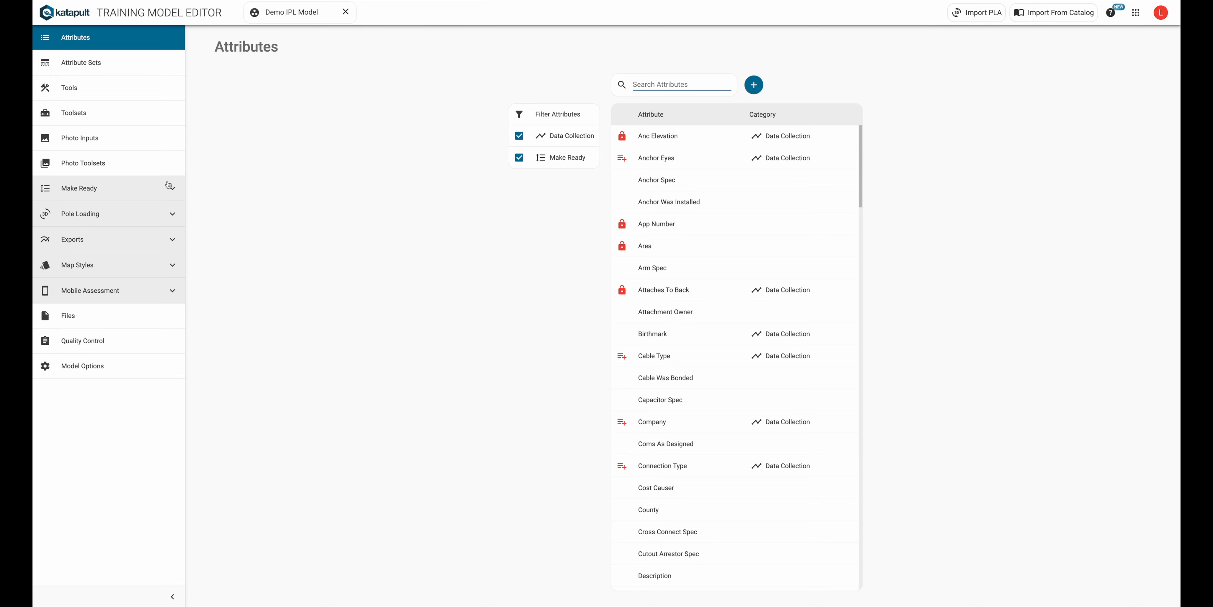
click(80, 138)
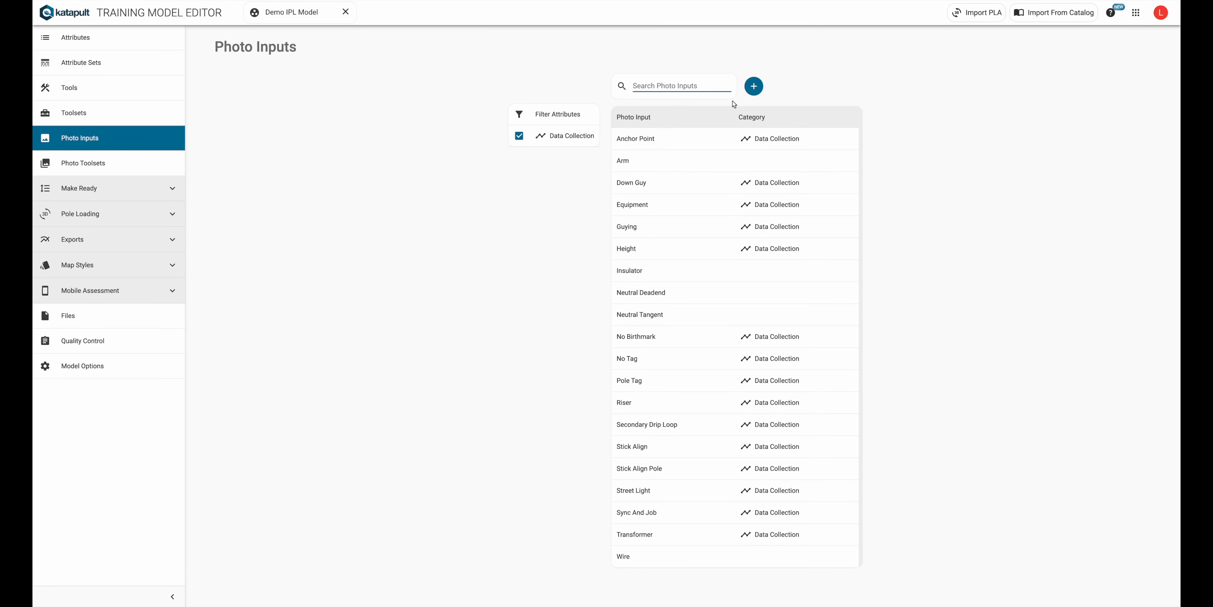
- Create a photo input named Neutral Deadend and start choosing its toolset
click(753, 86)
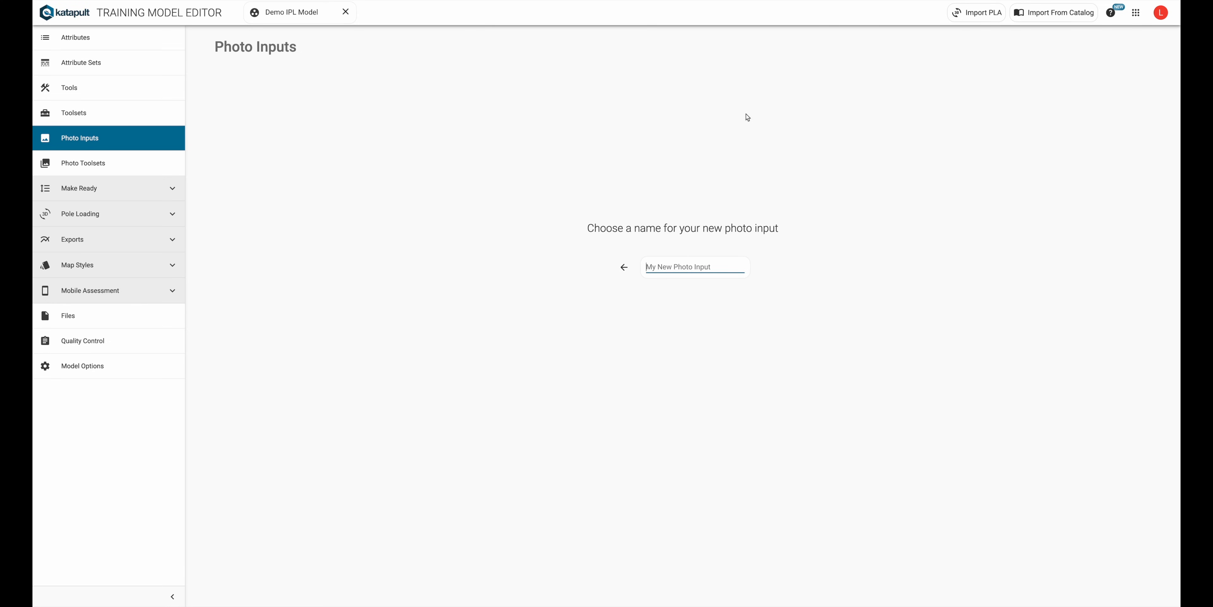
text(Neutral Deadend)
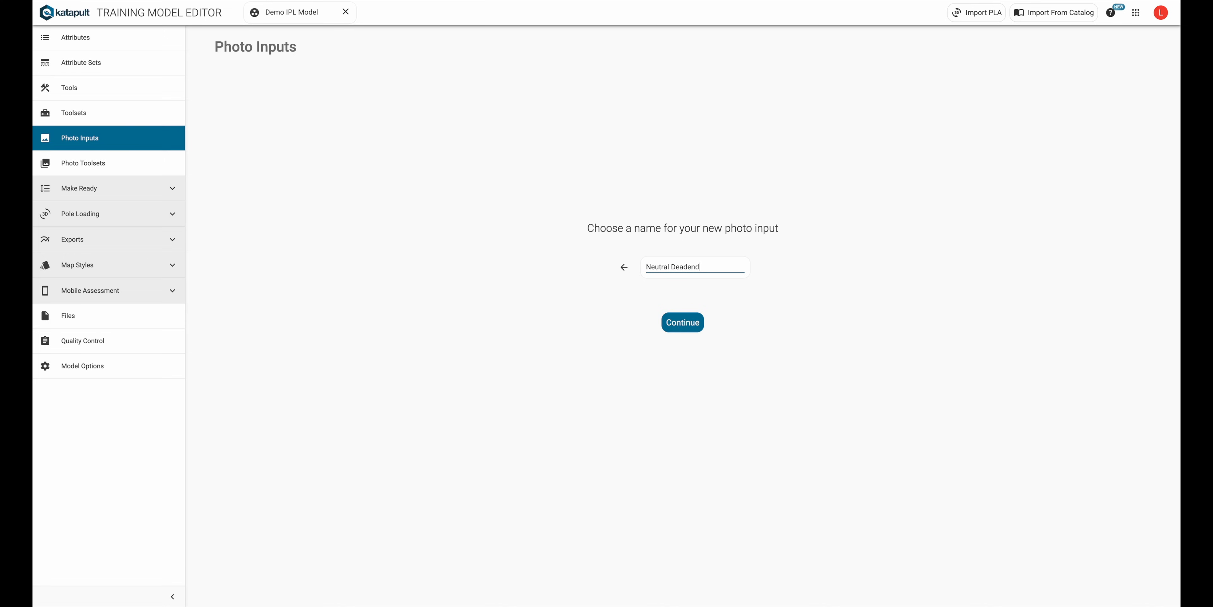
click(682, 322)
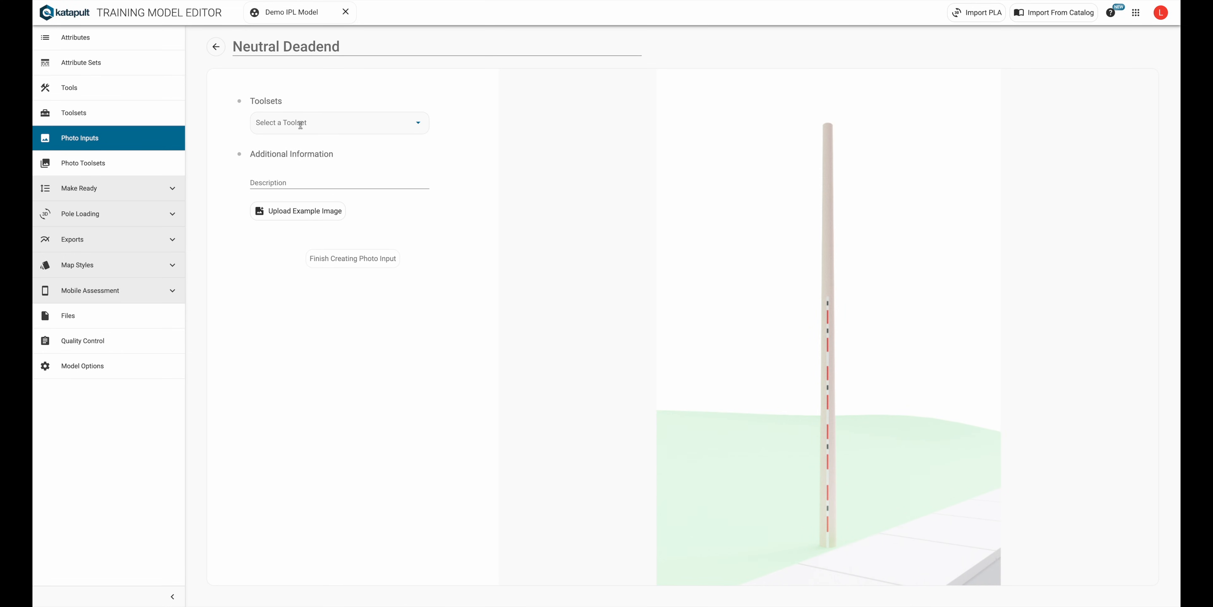
click(338, 122)
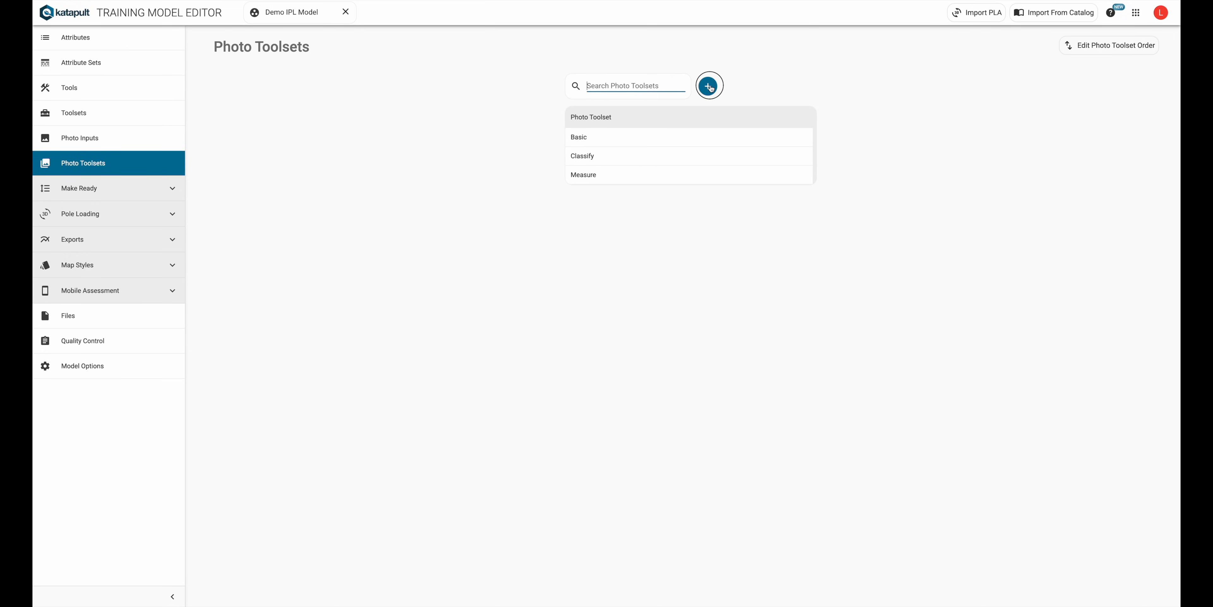
- Create the Assemblies photo toolset and add its photo inputs with shortcut d
text(Assemb)
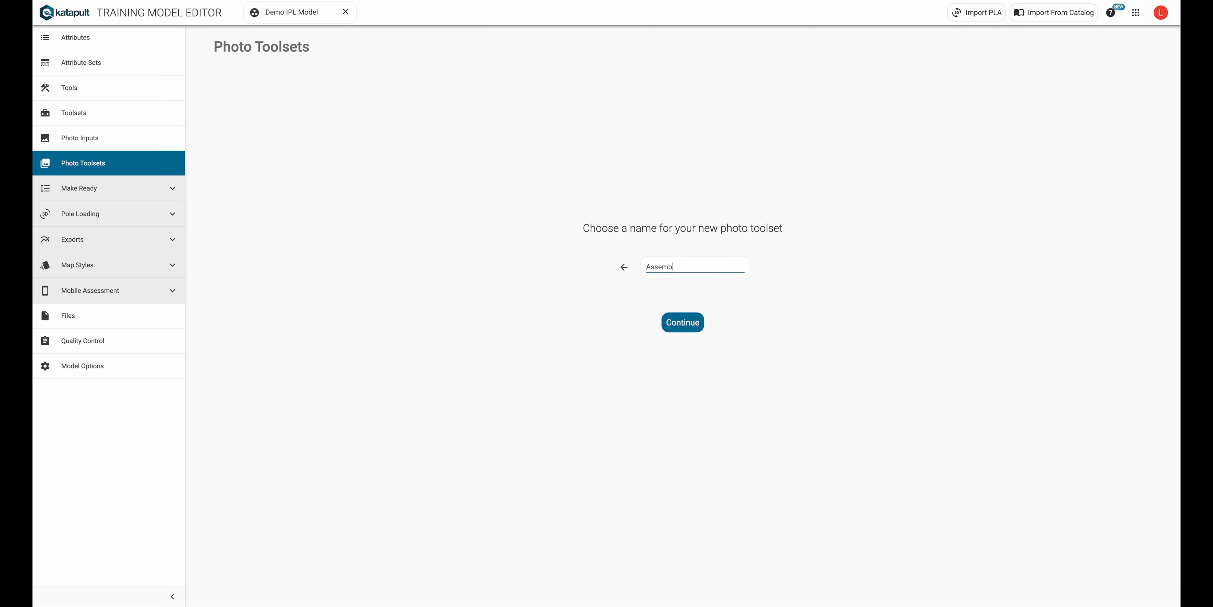
click(682, 322)
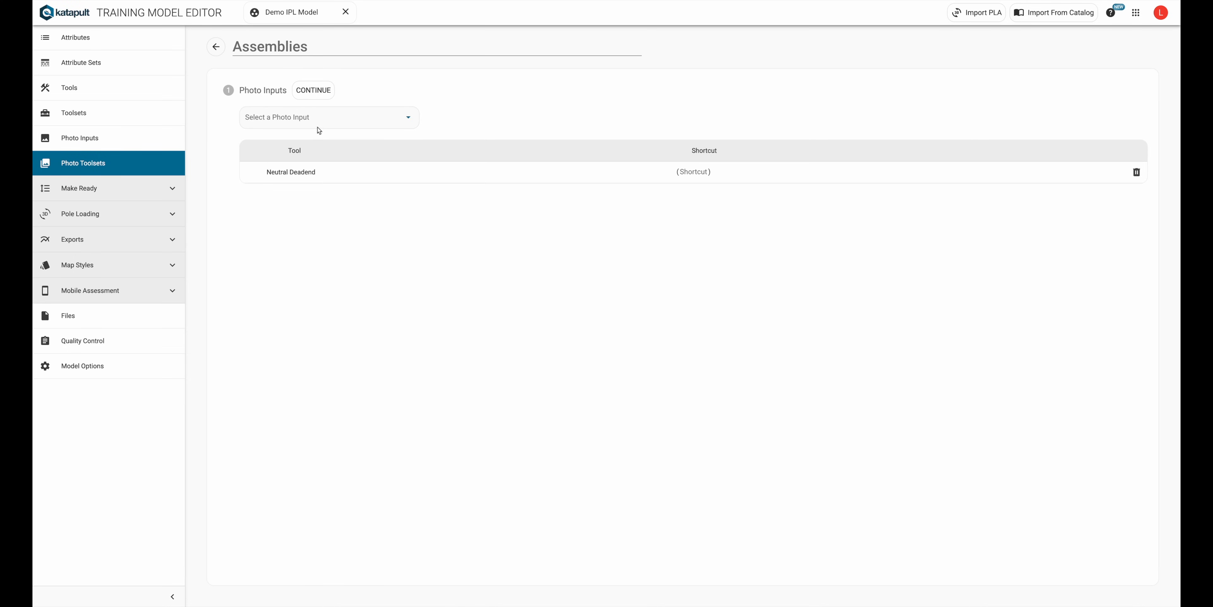
click(328, 117)
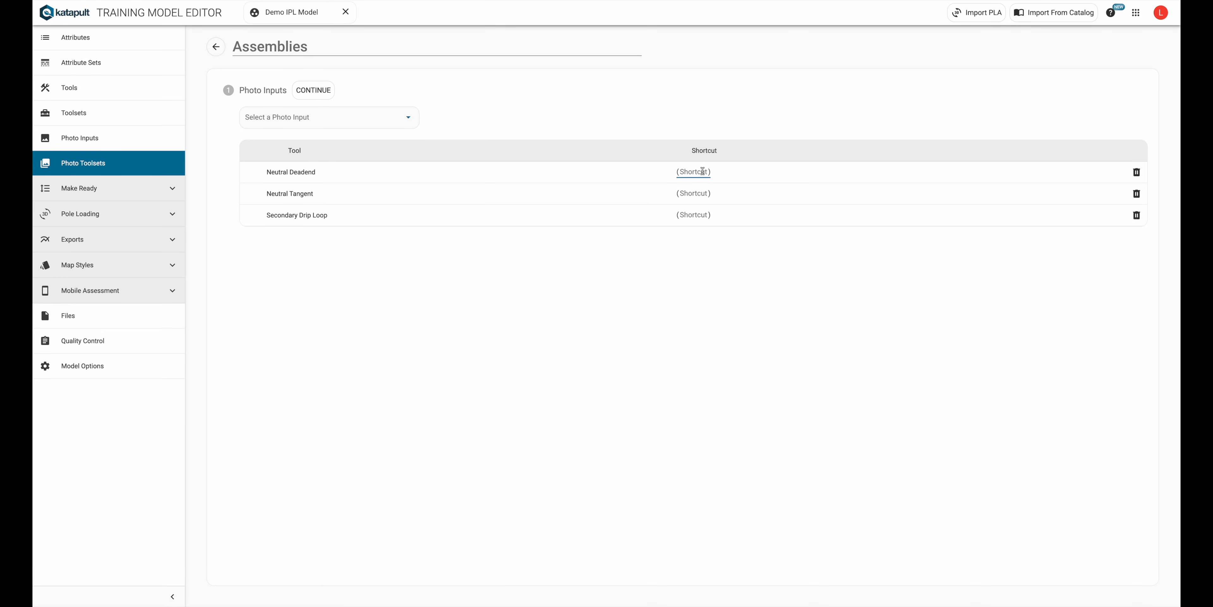
text(d)
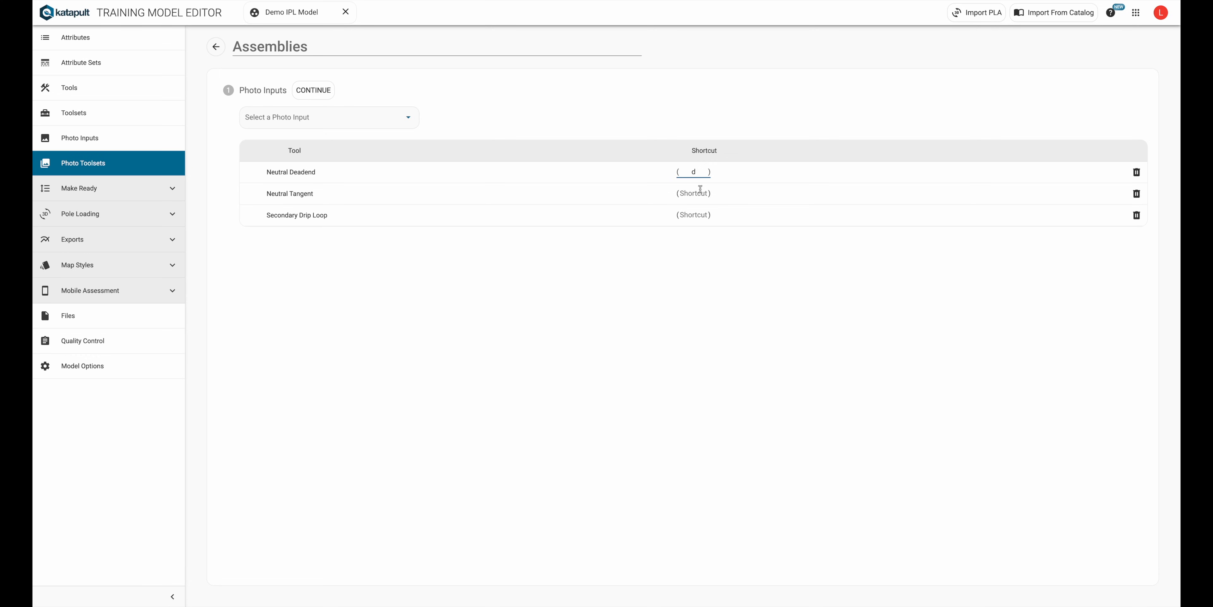
click(291, 172)
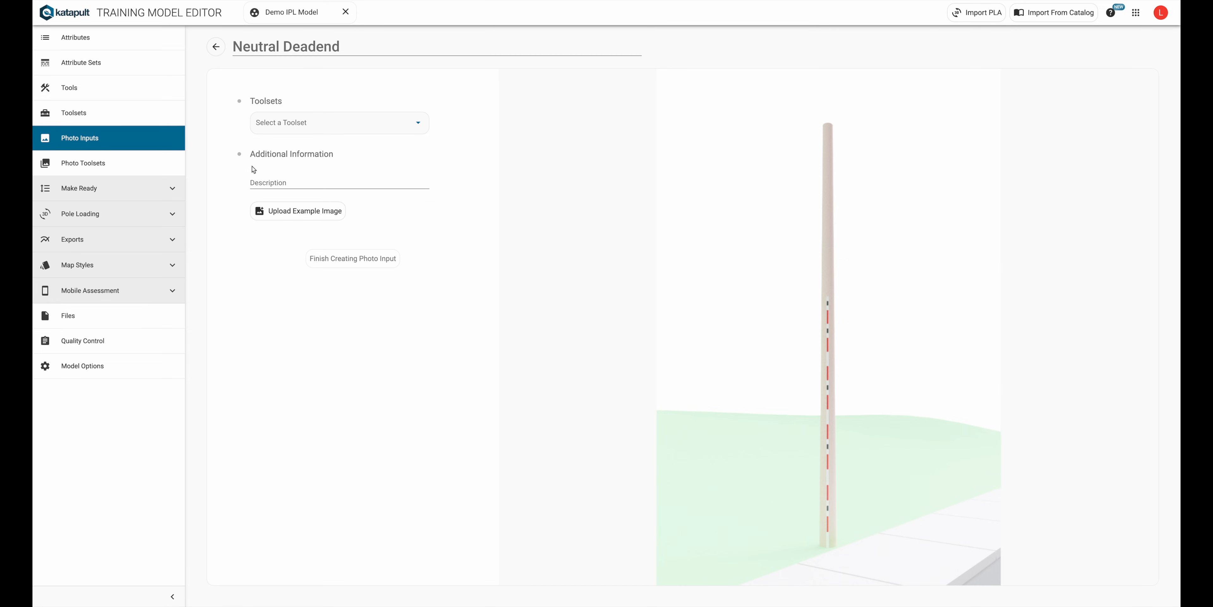
mouse_move(277, 171)
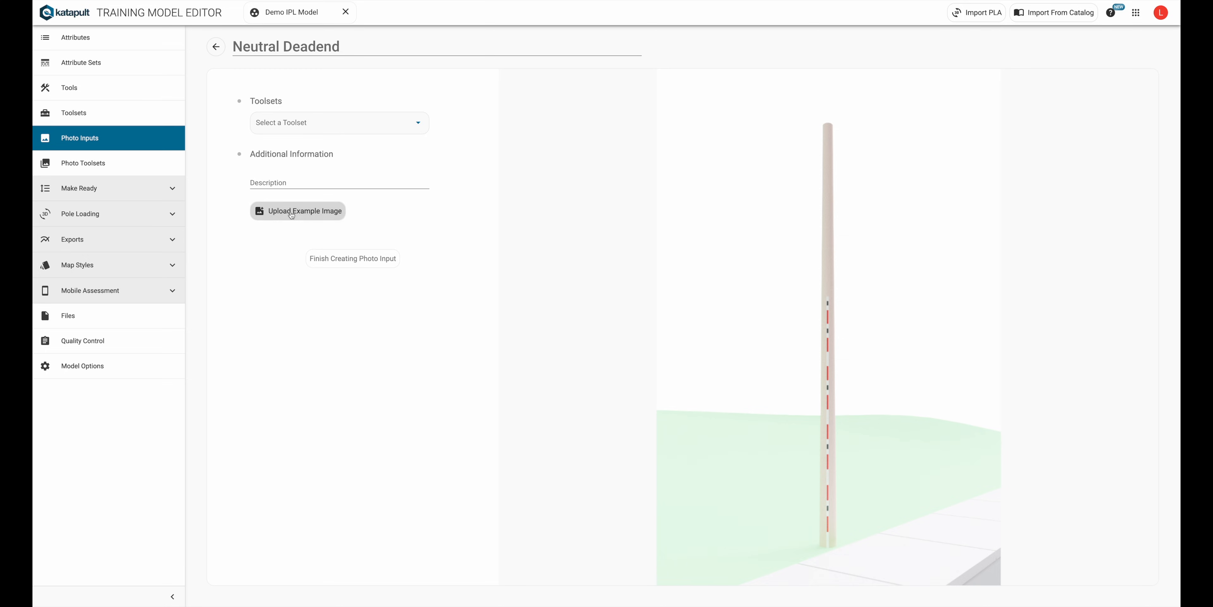
mouse_move(872, 377)
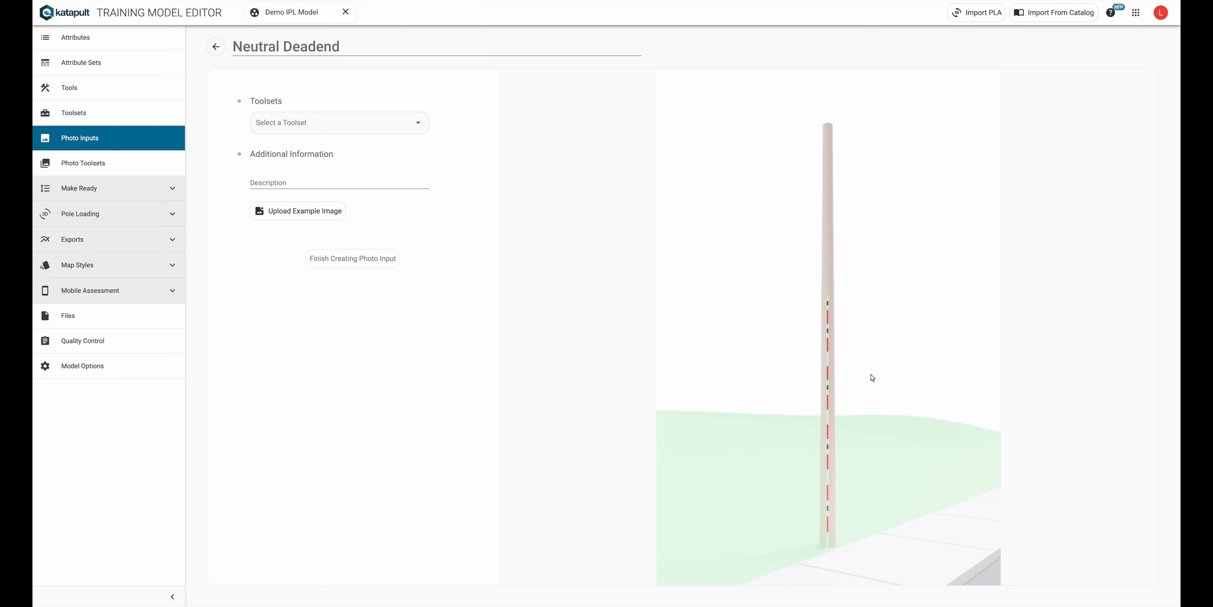
mouse_move(804, 131)
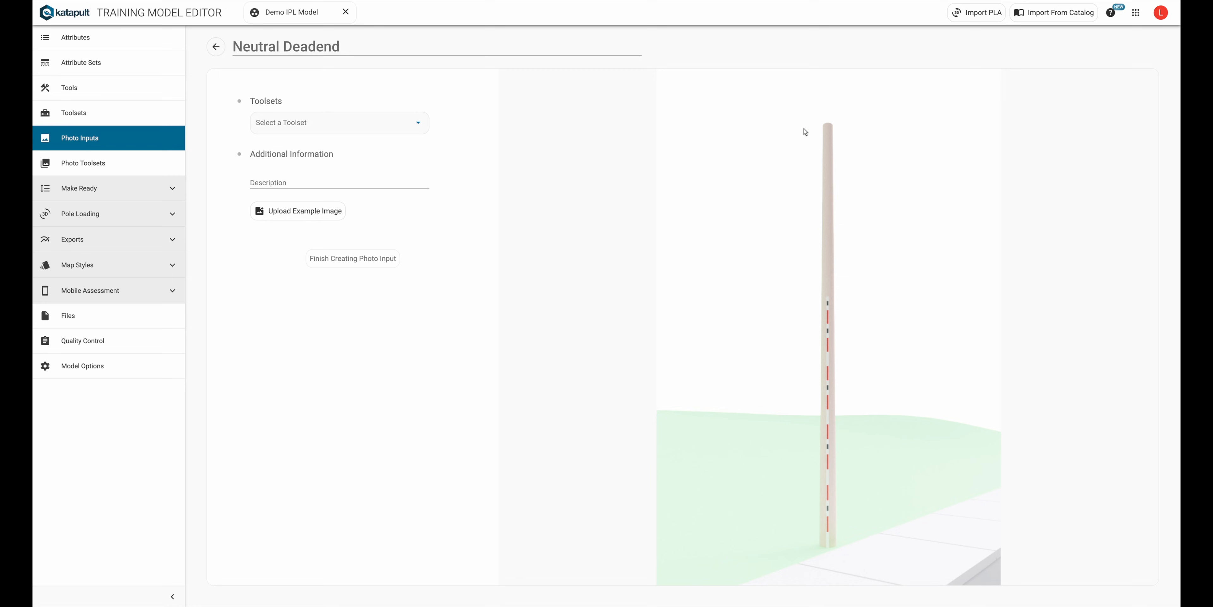
mouse_move(870, 221)
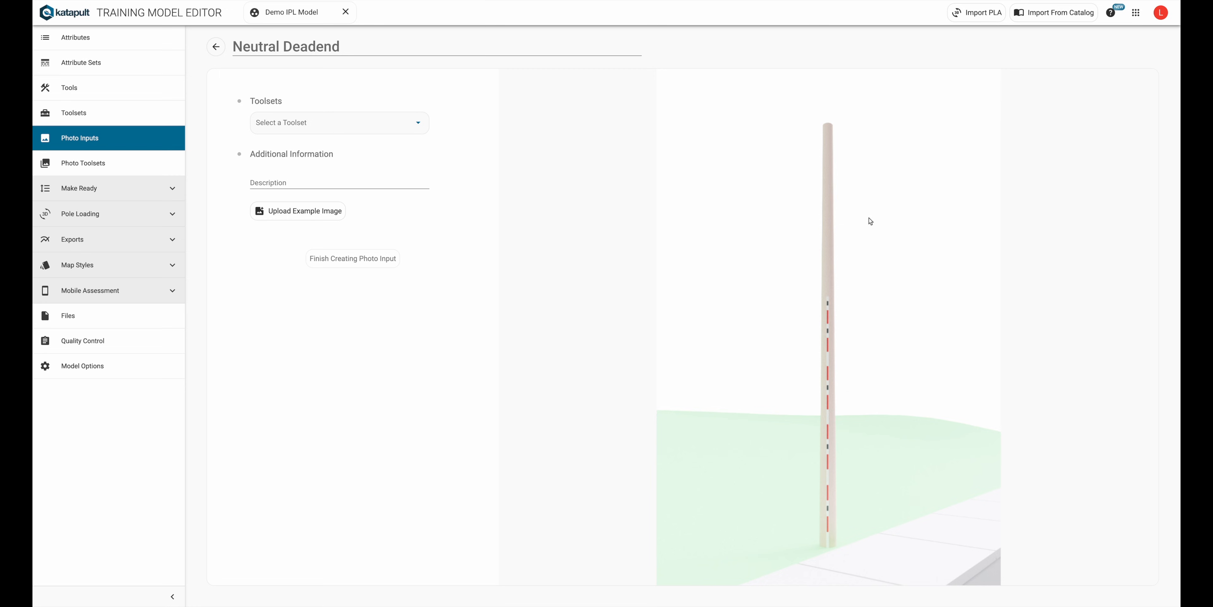
mouse_move(823, 279)
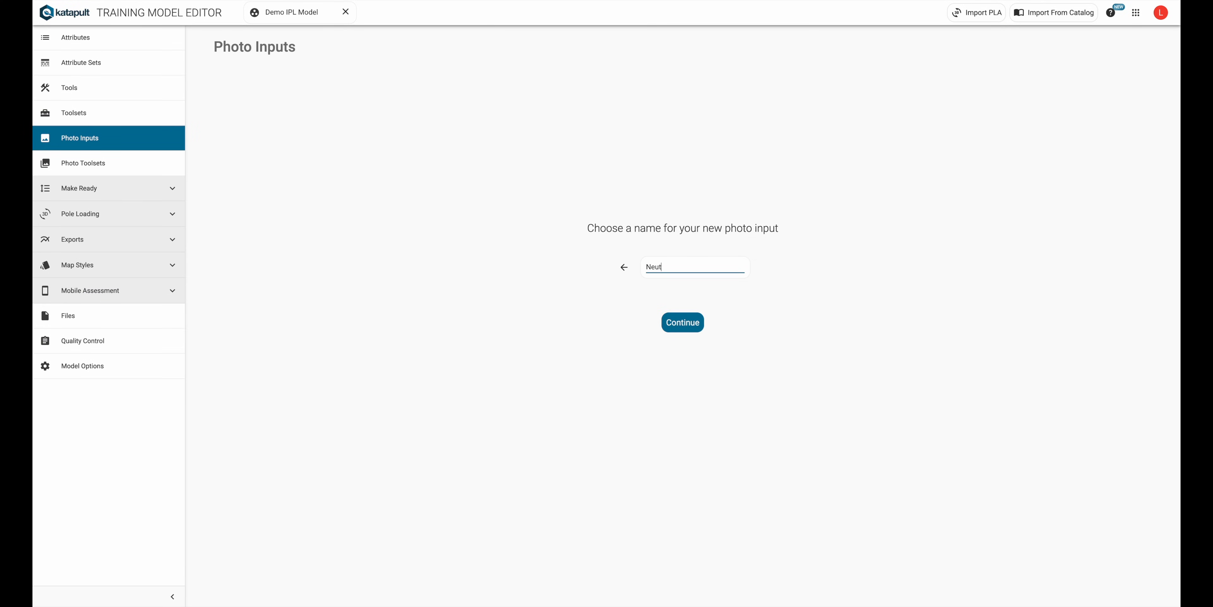
- Create the Neutral Tangent input, attach the Measure toolset, and start a pole marker
click(682, 322)
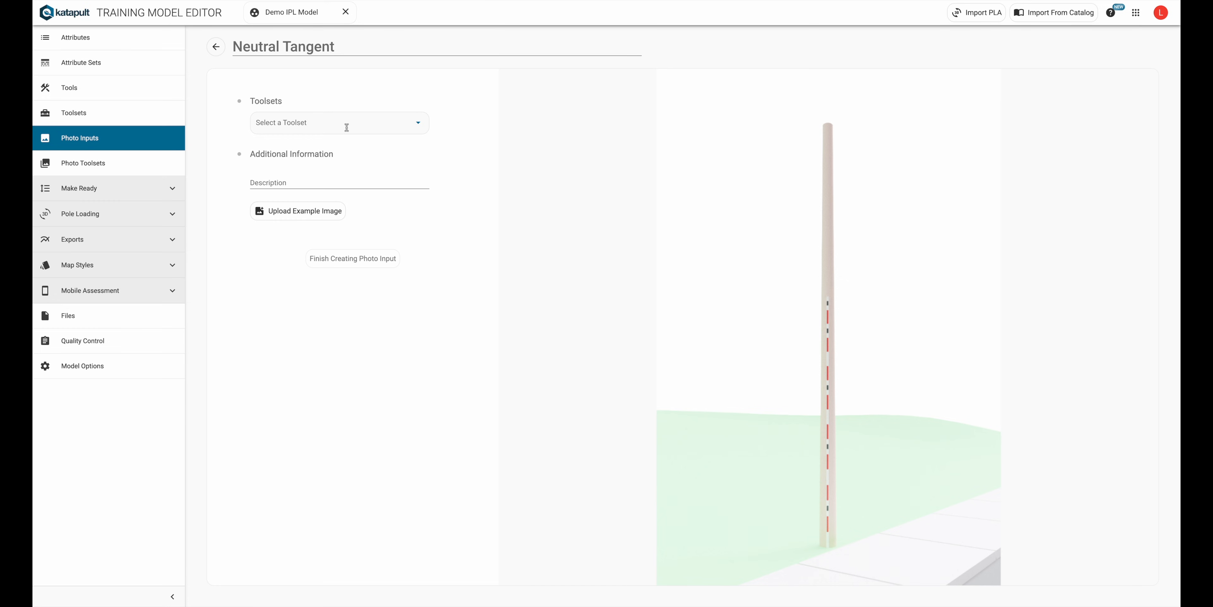
click(338, 122)
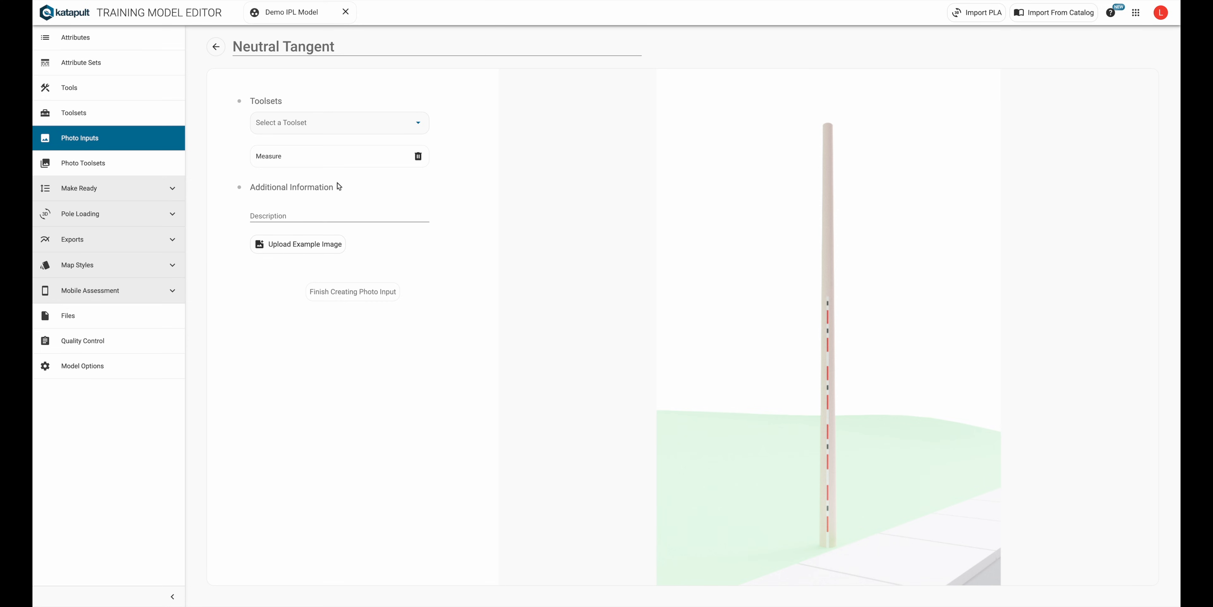
click(339, 216)
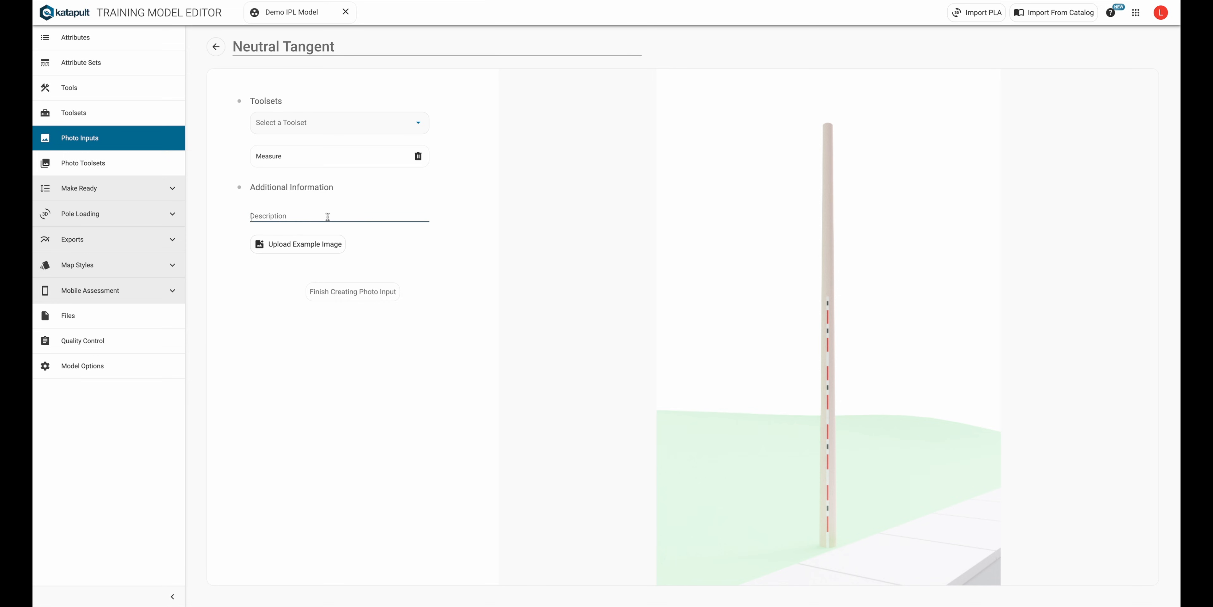
mouse_move(327, 237)
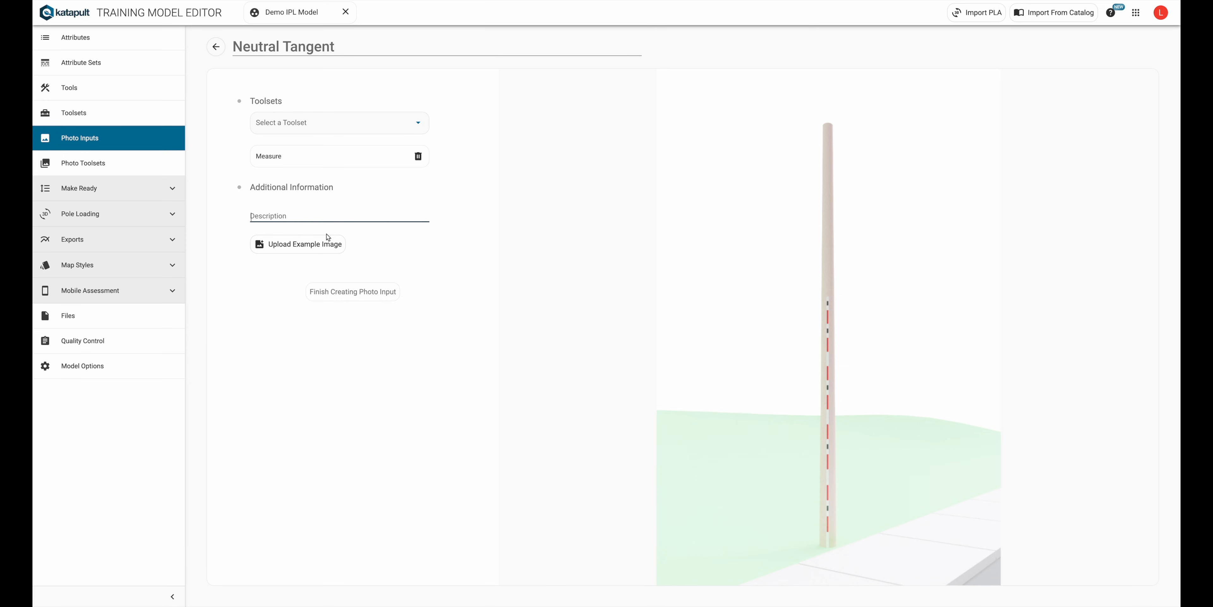
mouse_move(579, 273)
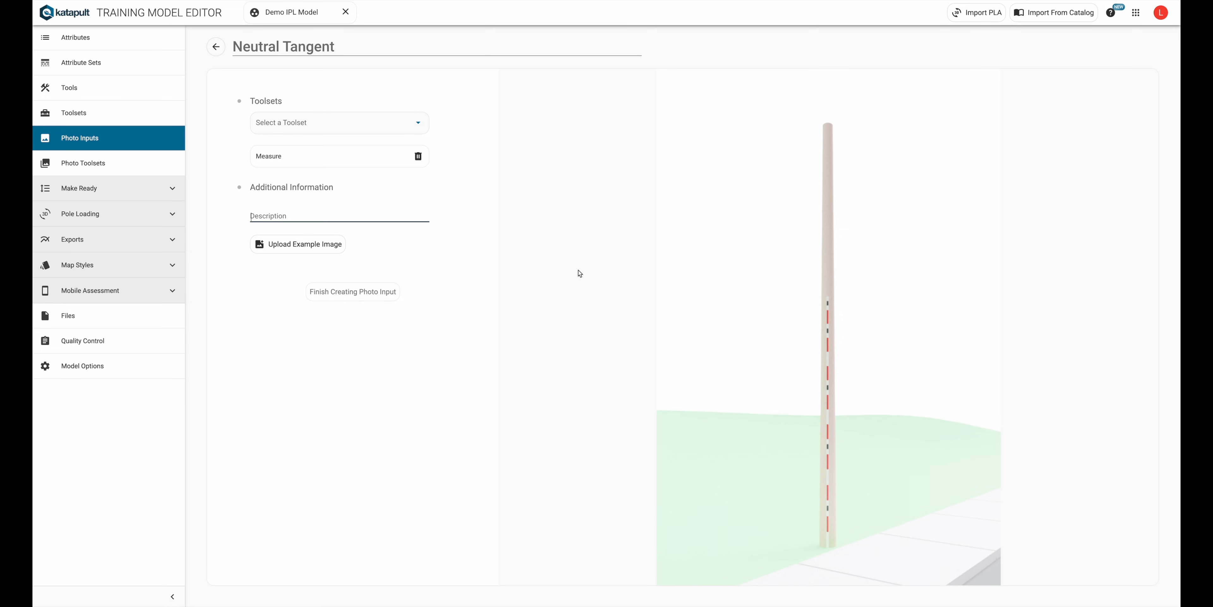
mouse_move(853, 247)
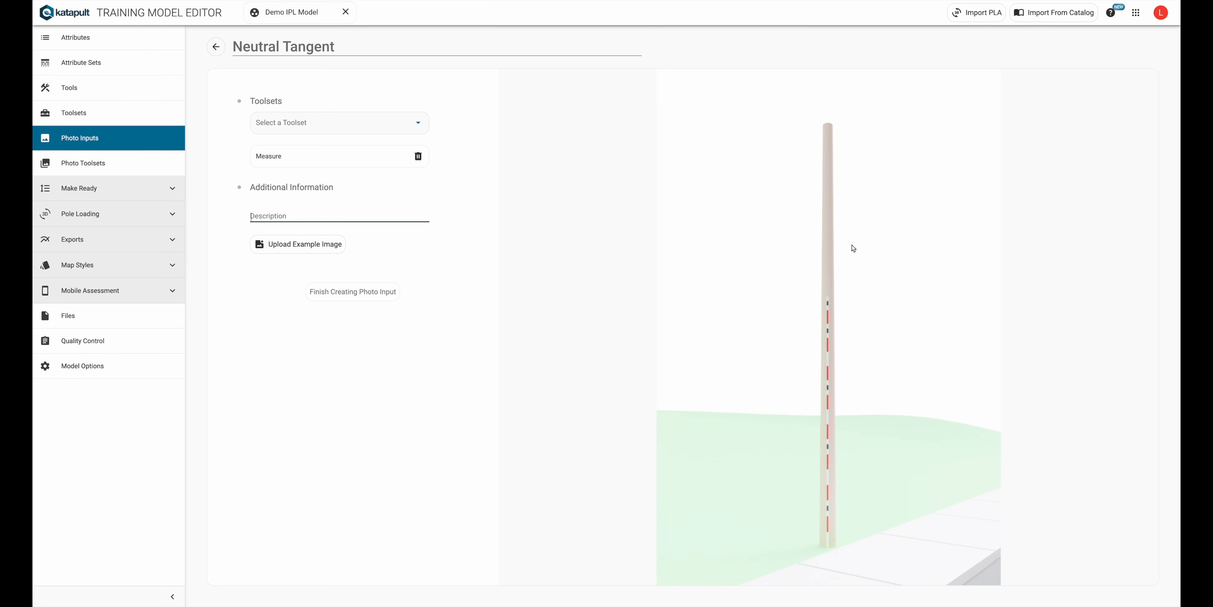
mouse_move(841, 245)
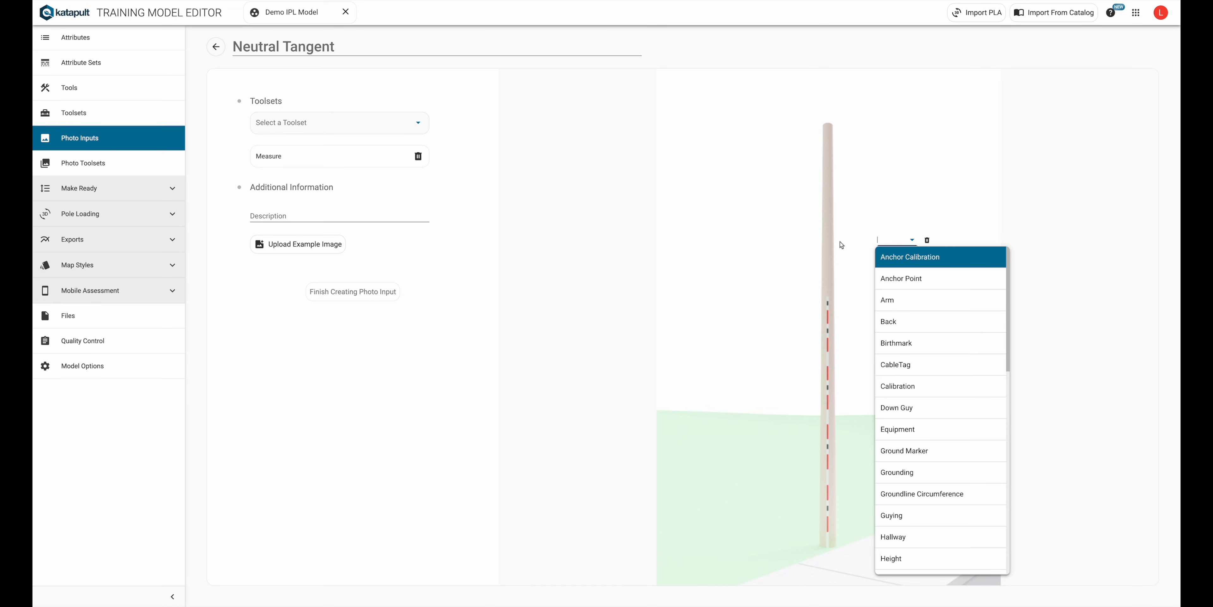
- Add an Insulator marker with insulator_spec Neutral Tangent and a Neutral marker on the pole
text(insulator)
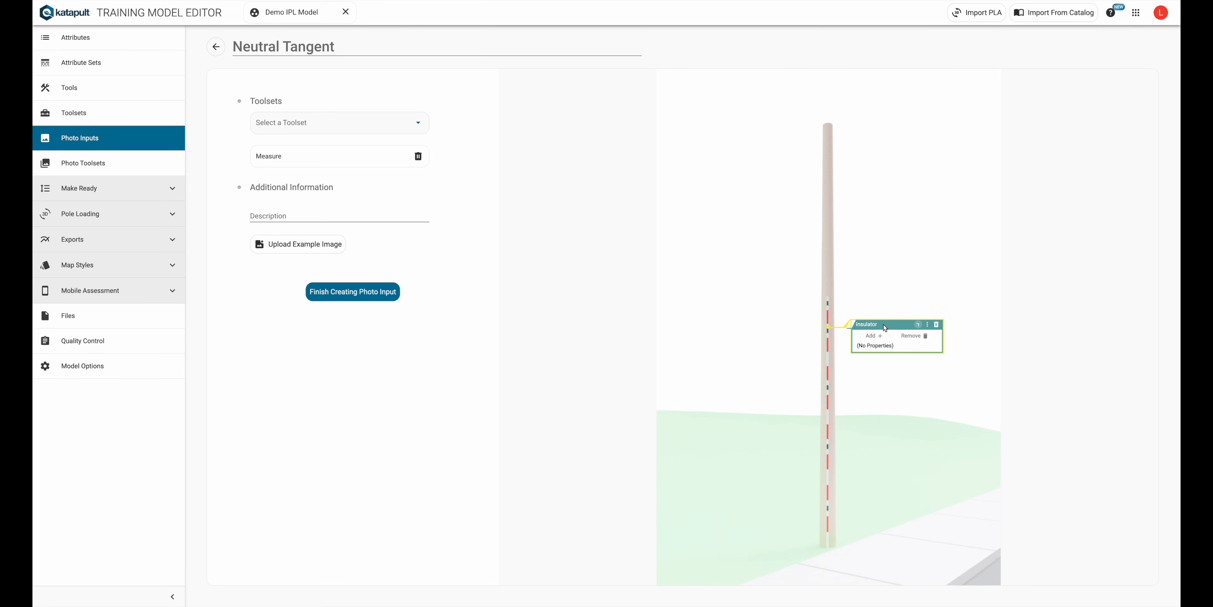
click(892, 371)
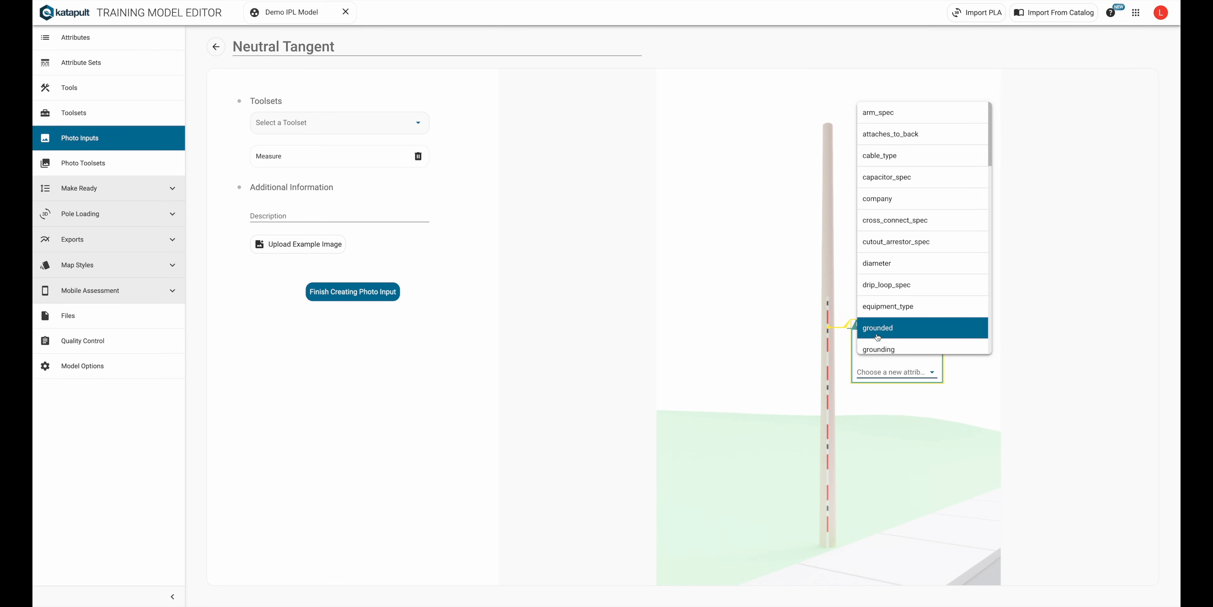
text(insul)
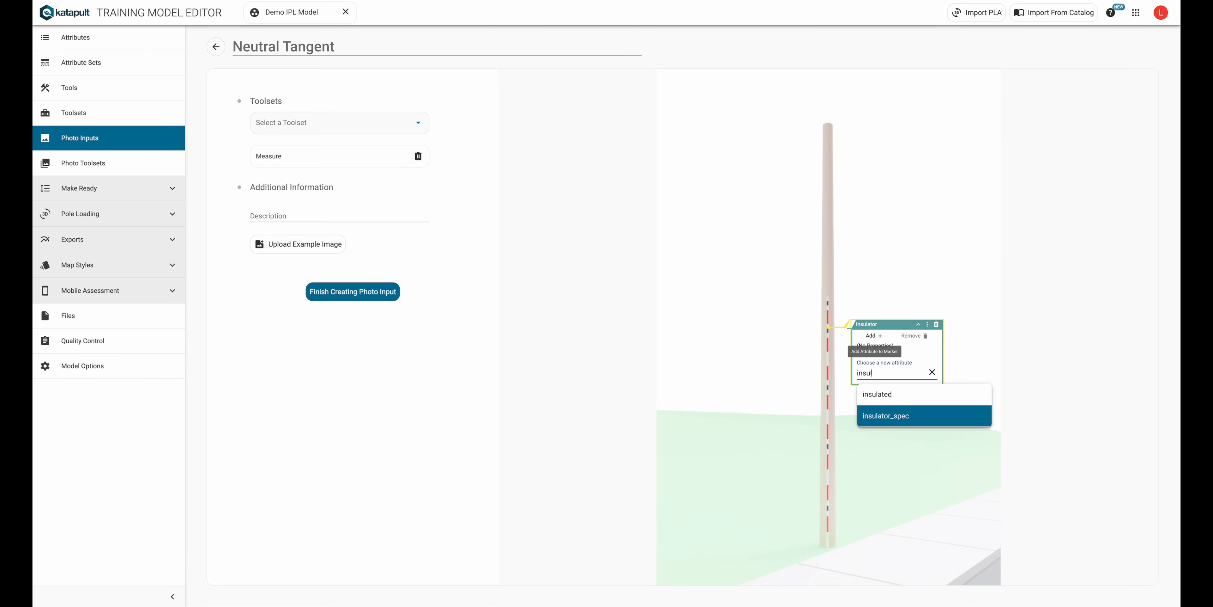
click(886, 416)
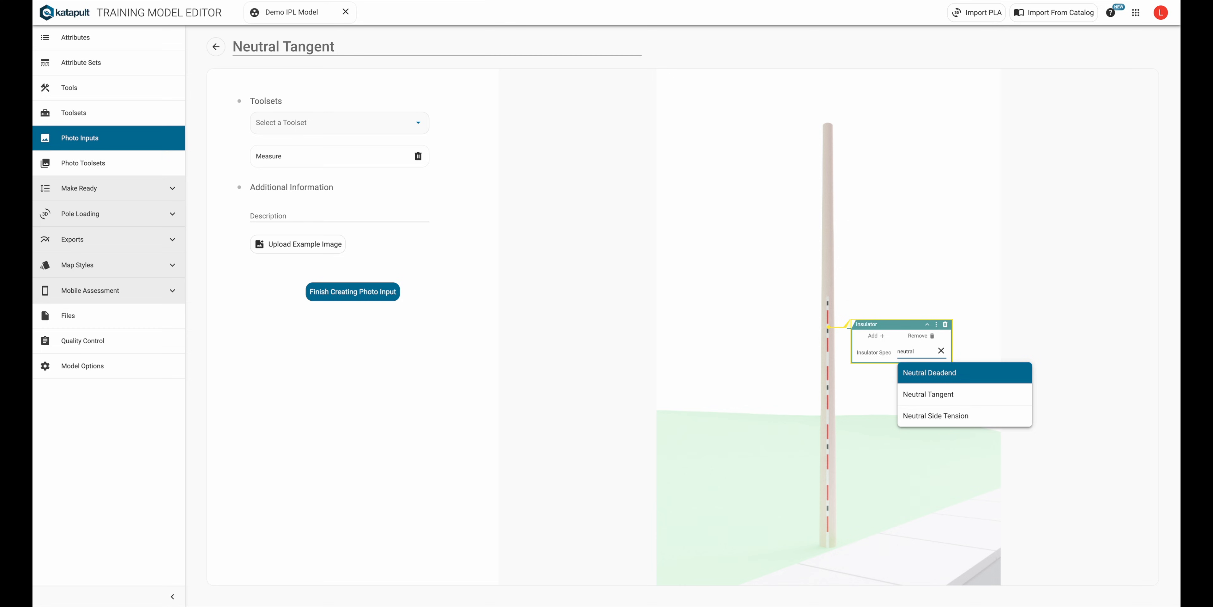
click(929, 394)
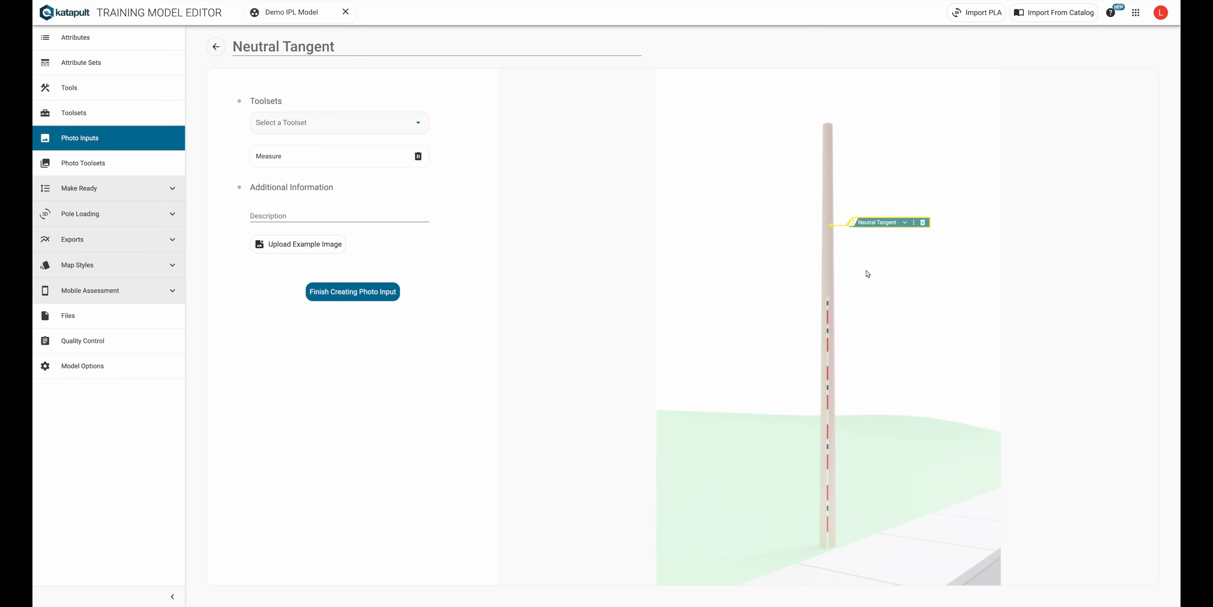
mouse_move(858, 316)
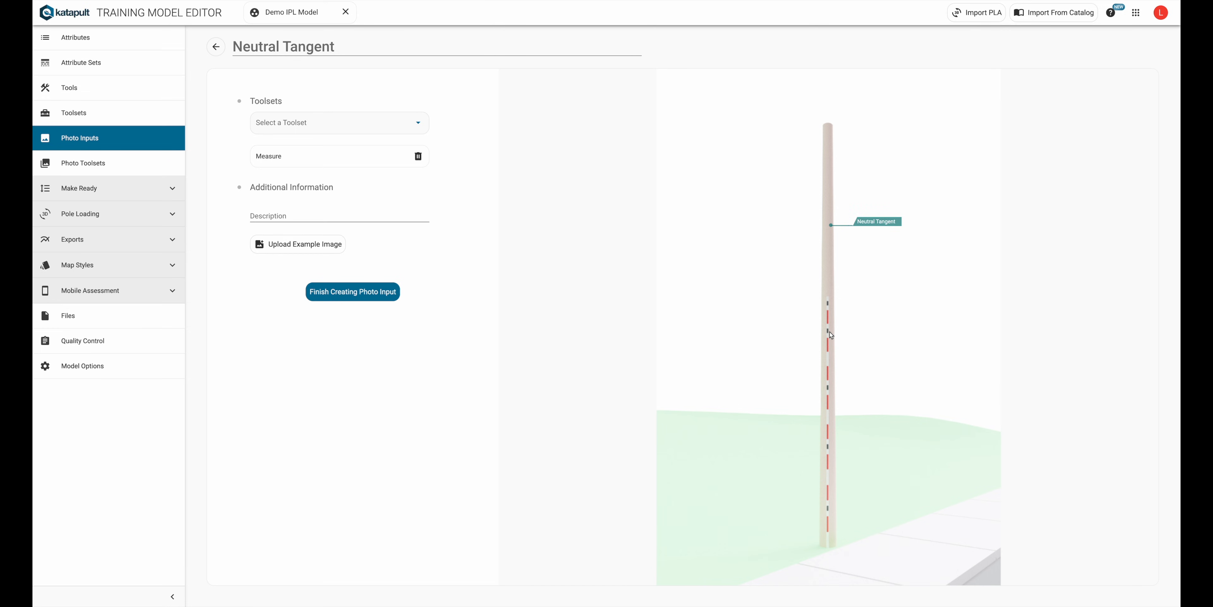
click(830, 333)
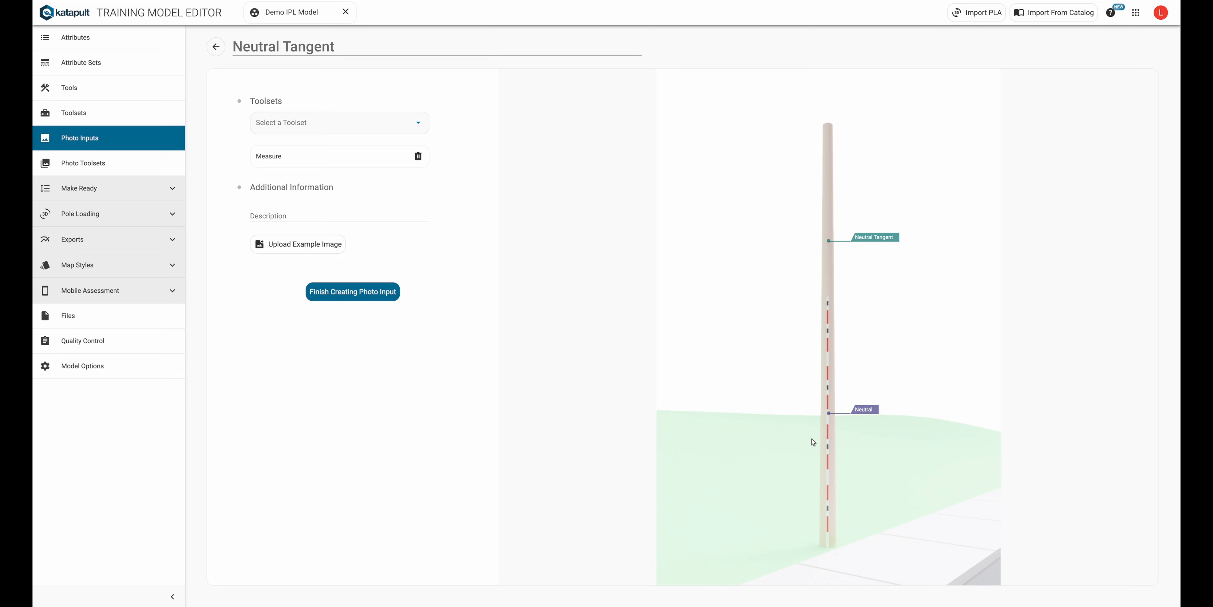
mouse_move(863, 417)
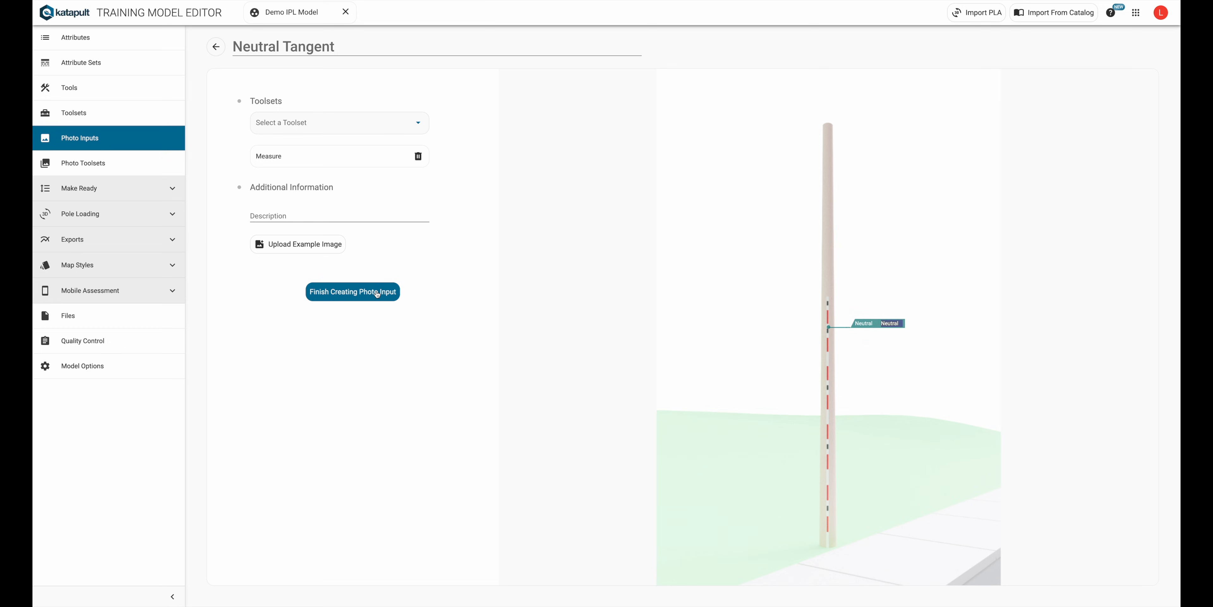
- Finish creating Neutral Tangent and return to the photo input list
click(352, 292)
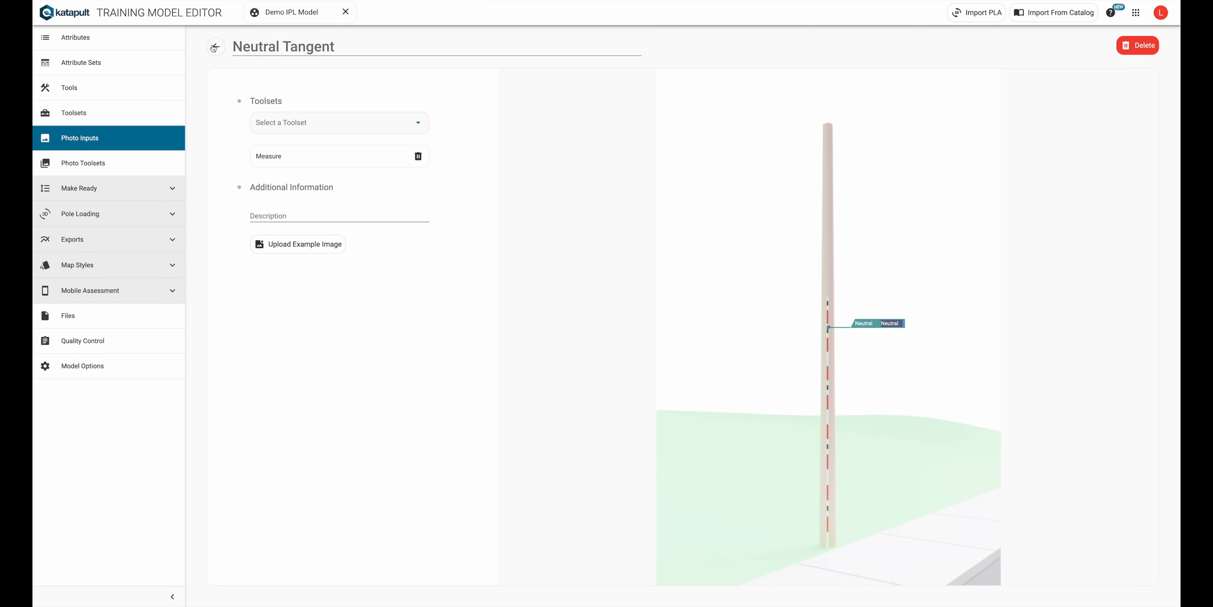
click(214, 47)
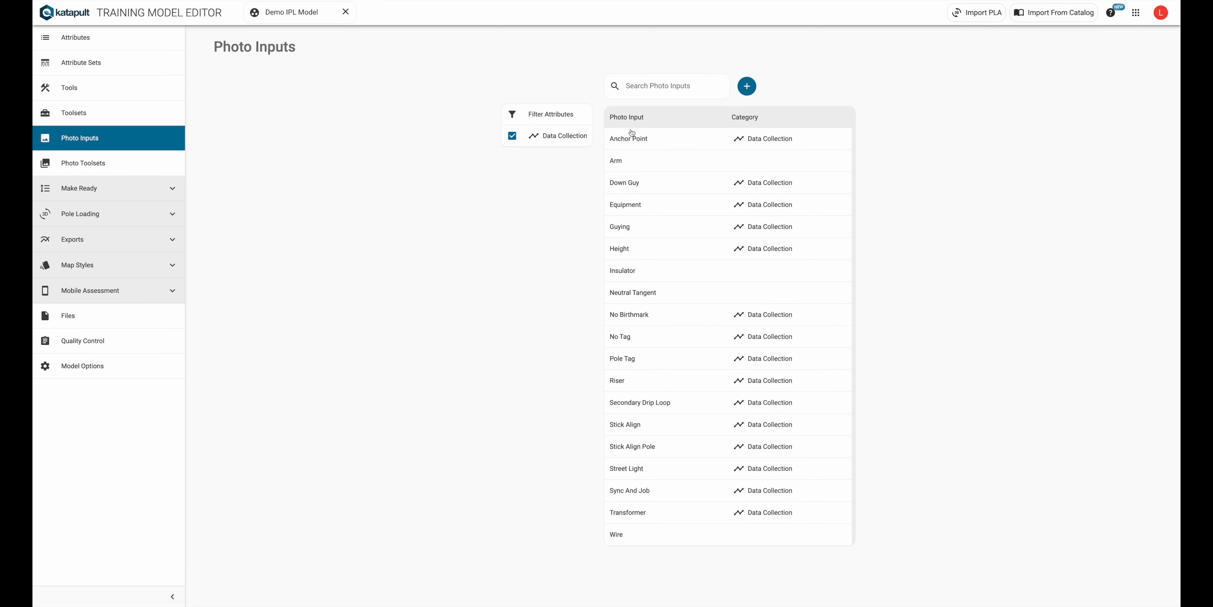
- Create the Neutral Deadend photo input with the Measure toolset
click(746, 86)
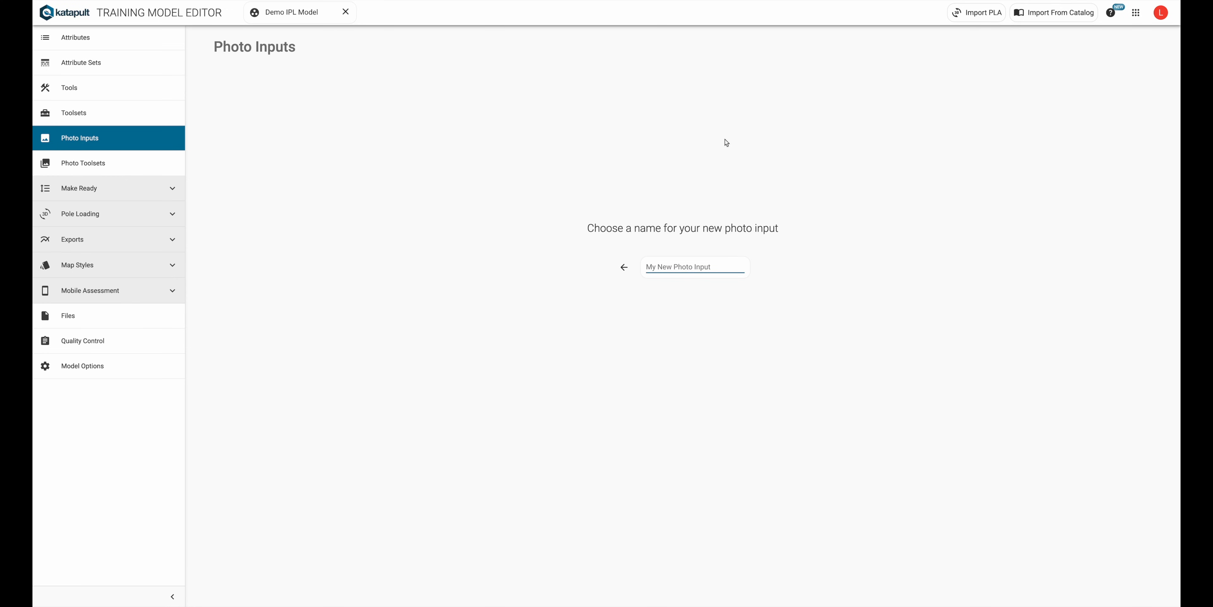
text(Neutral Deadend)
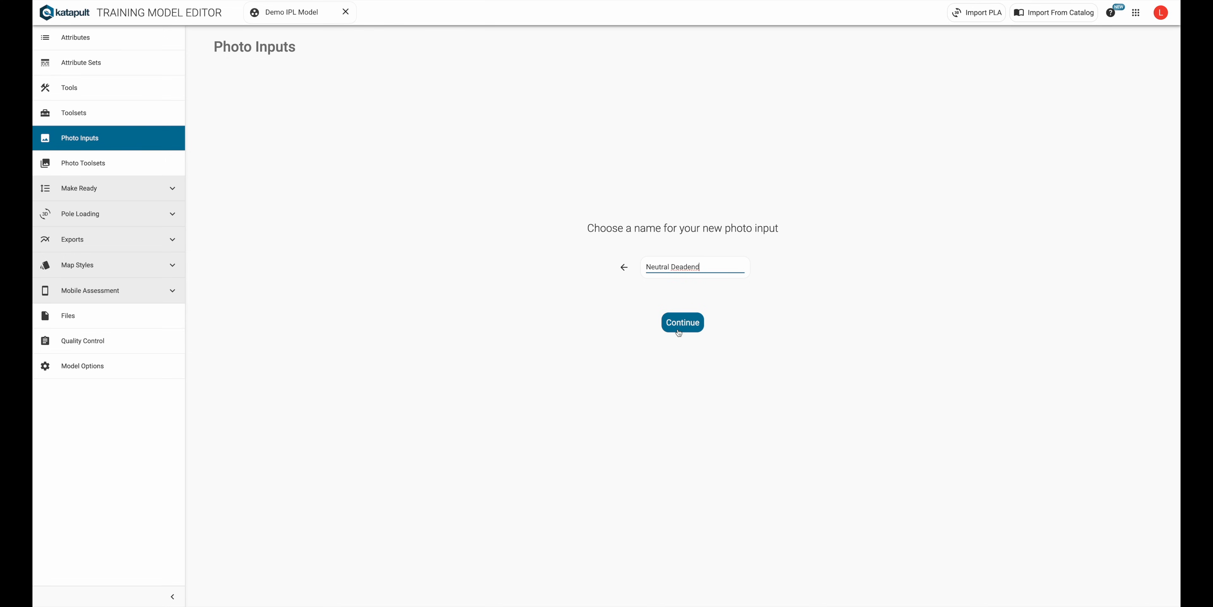
click(682, 321)
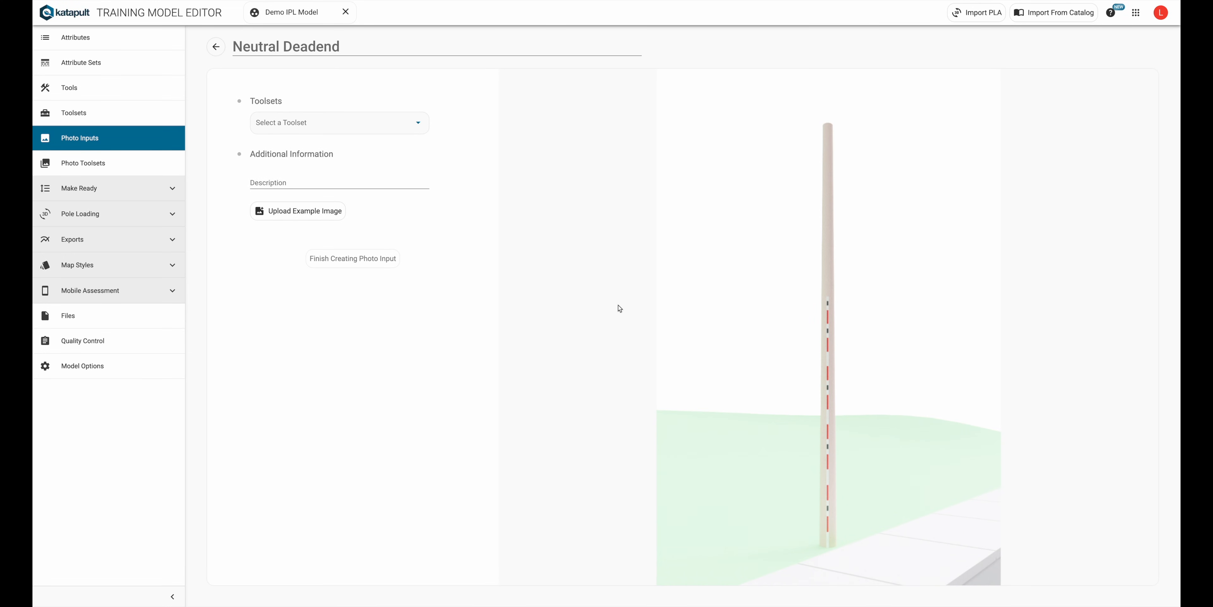
click(338, 122)
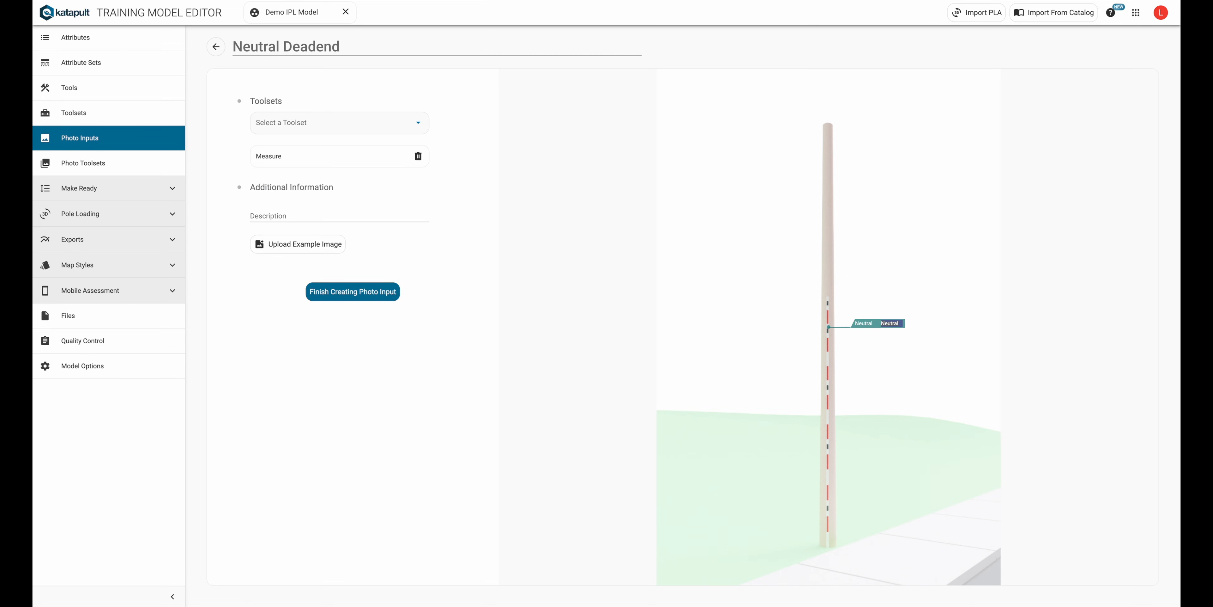
- Spec its neutral marker as Neutral Deadend, finish the input, and return to the list
click(862, 323)
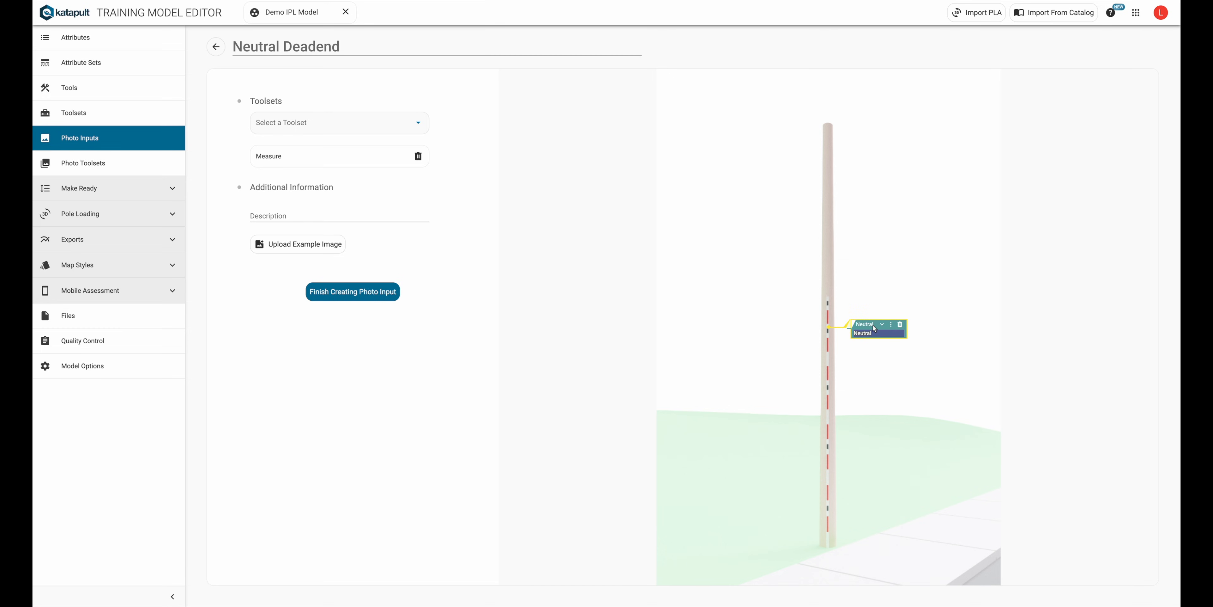
click(917, 350)
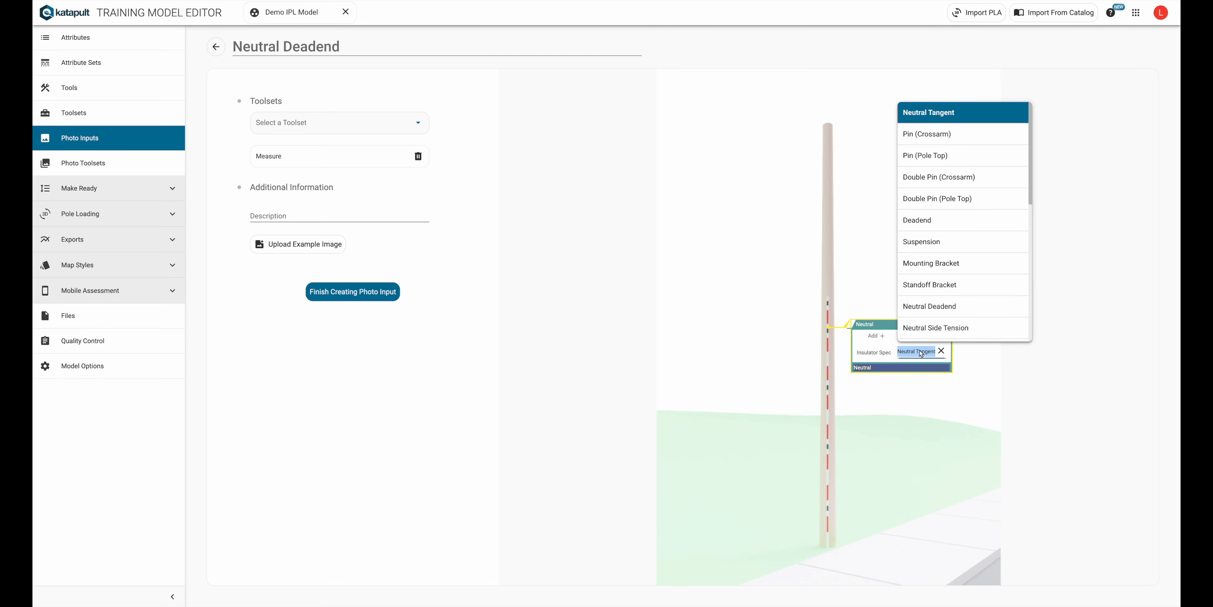
click(929, 306)
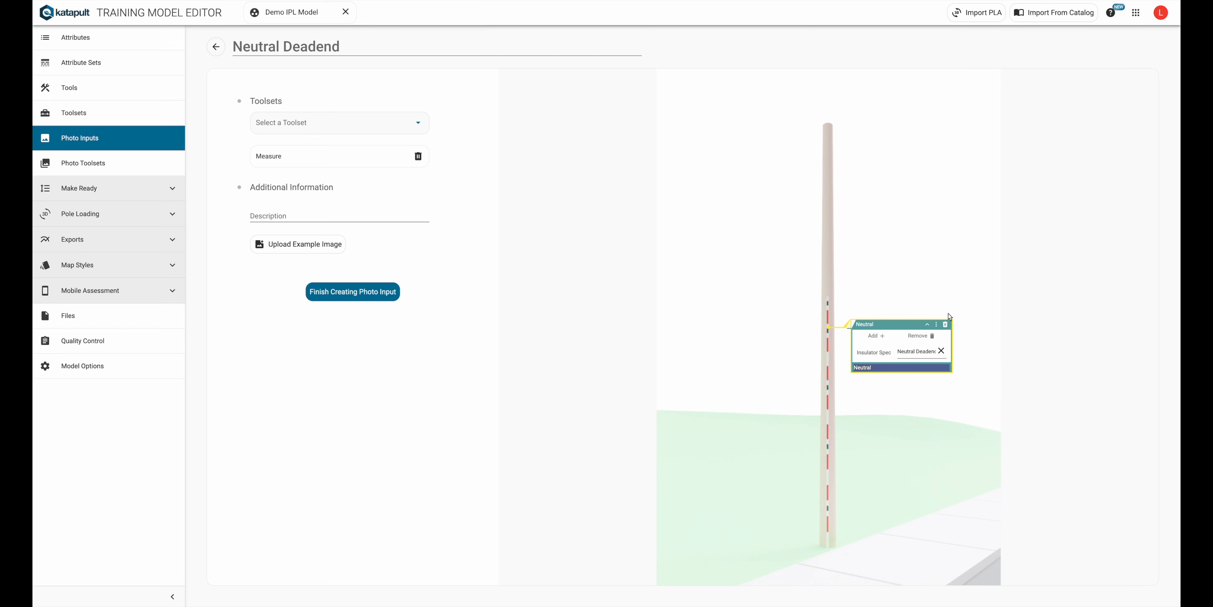
click(352, 292)
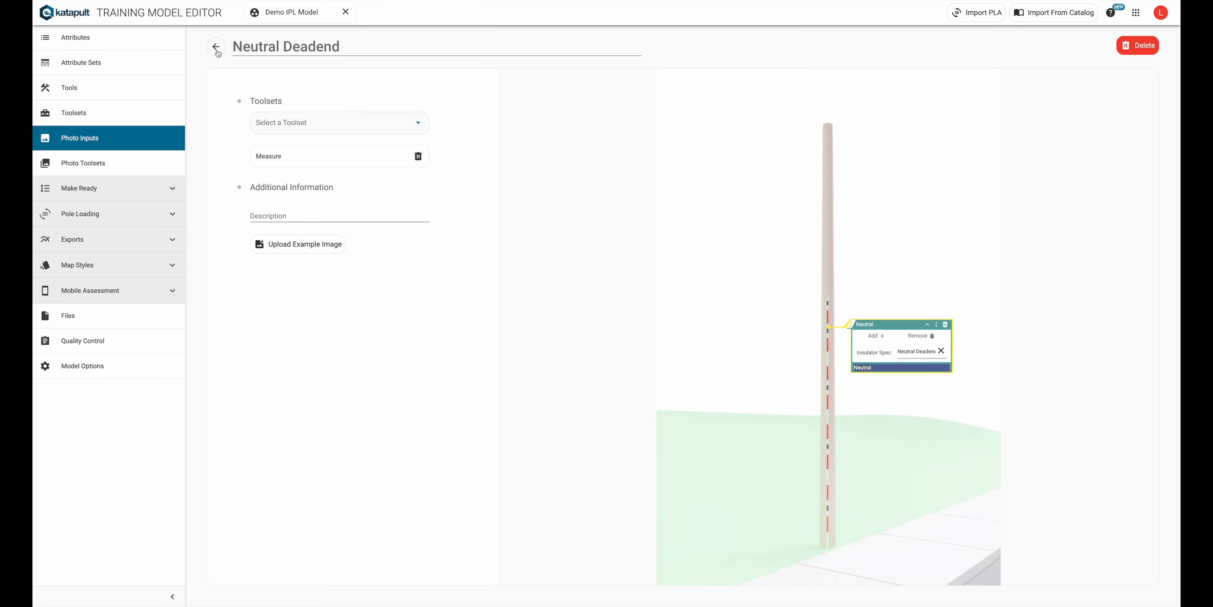
click(216, 48)
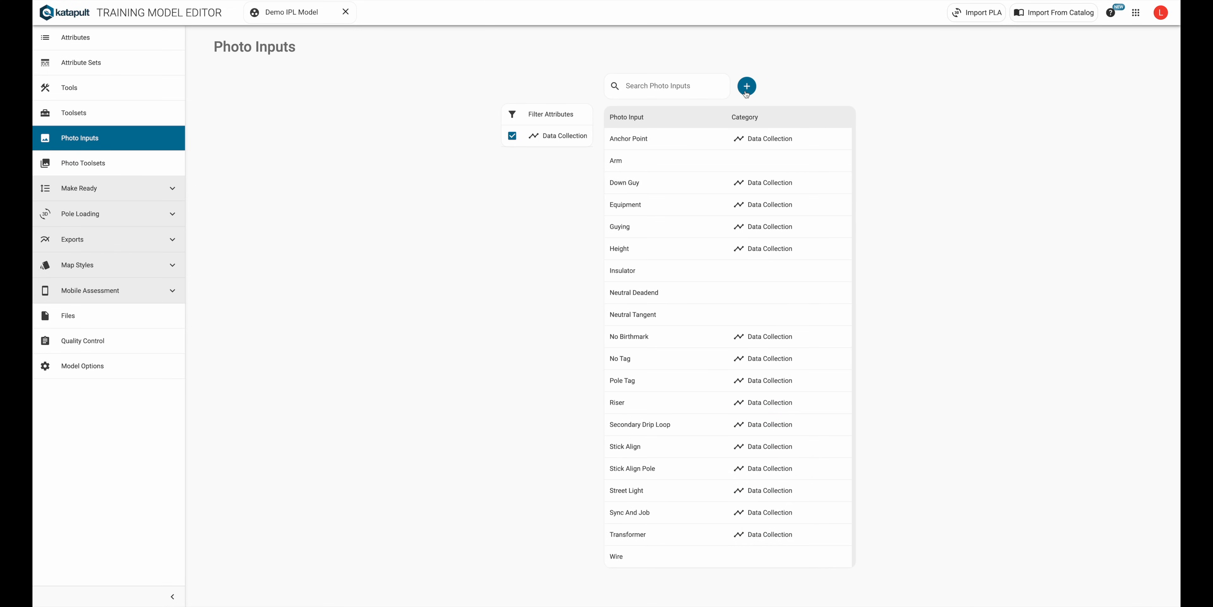
- Create the Pin (Crossarm) photo input with the Measure toolset
click(745, 86)
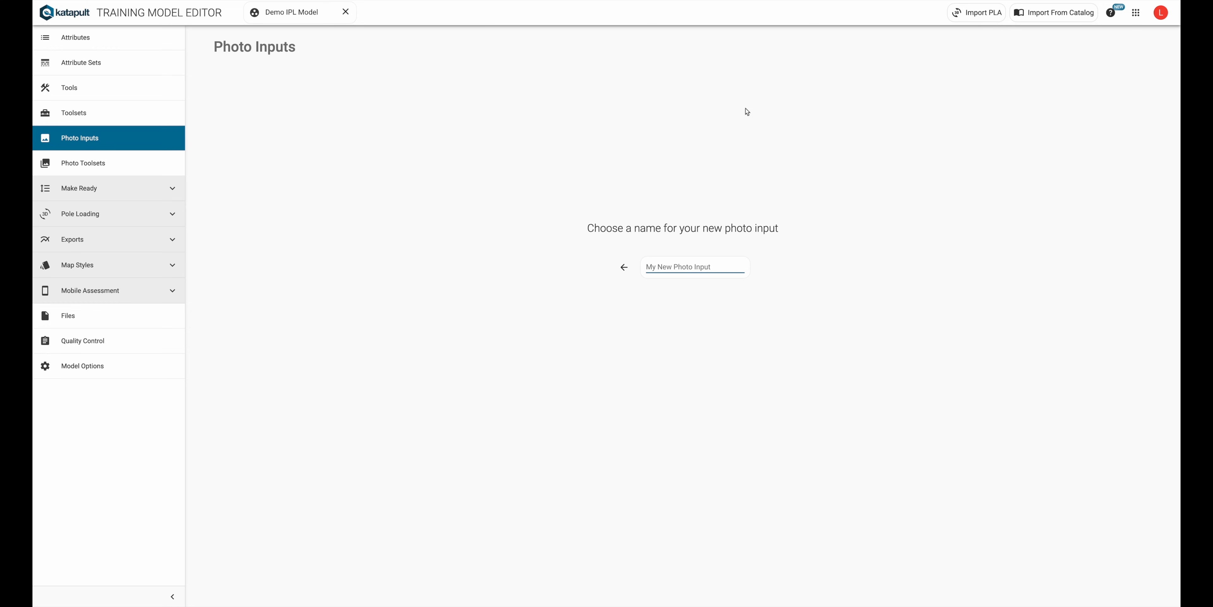
text(Pin (Cro)
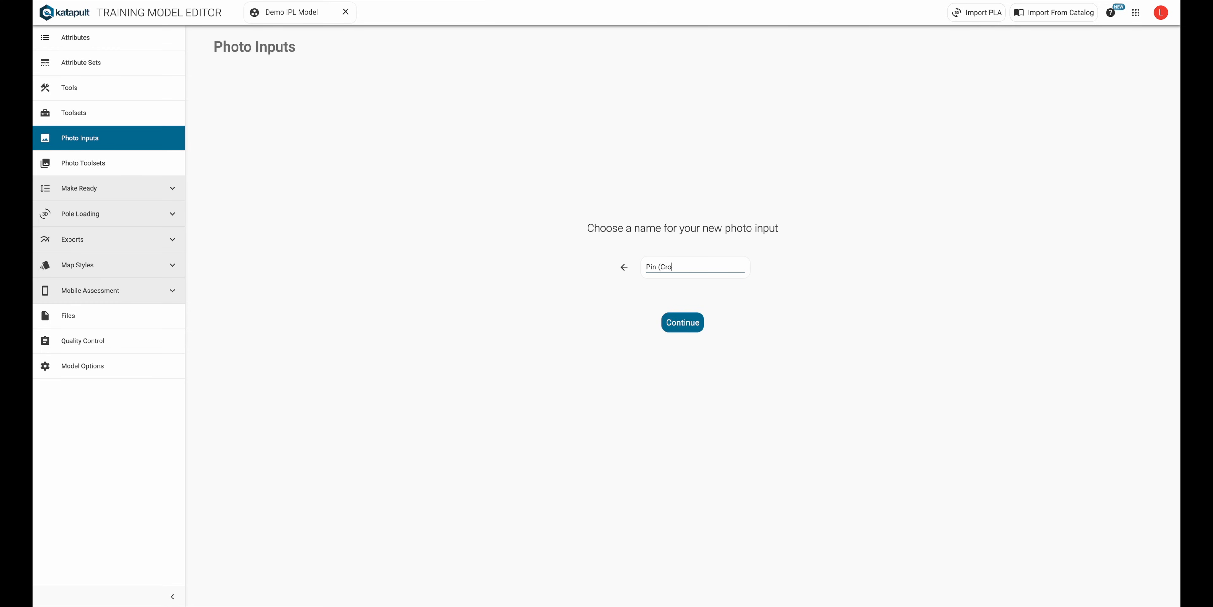
click(681, 322)
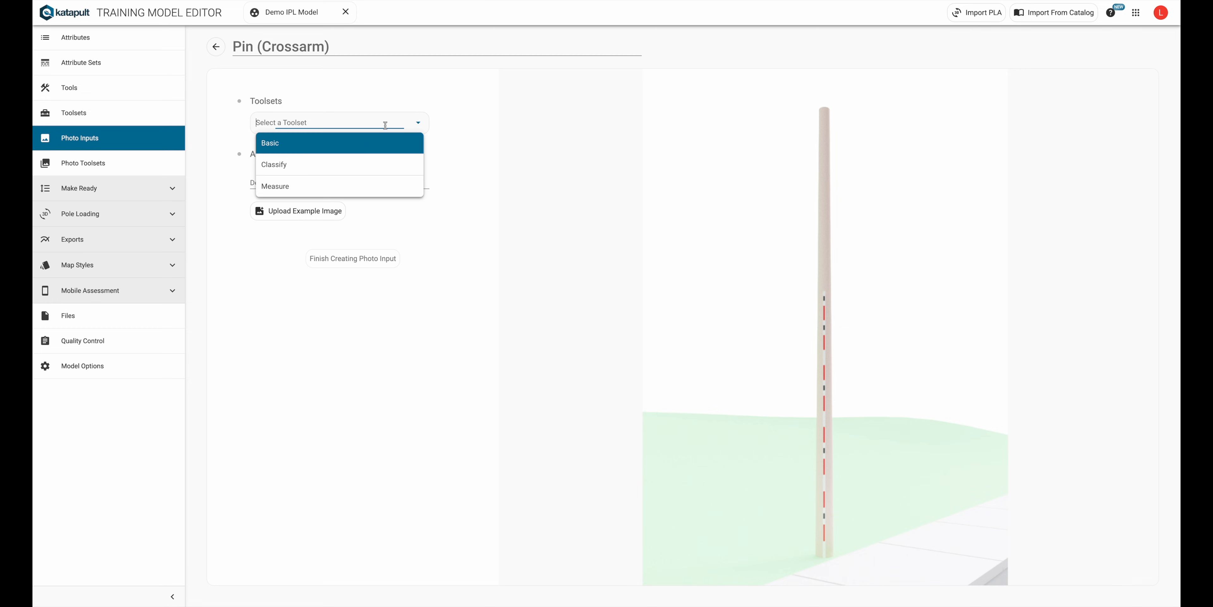
click(276, 186)
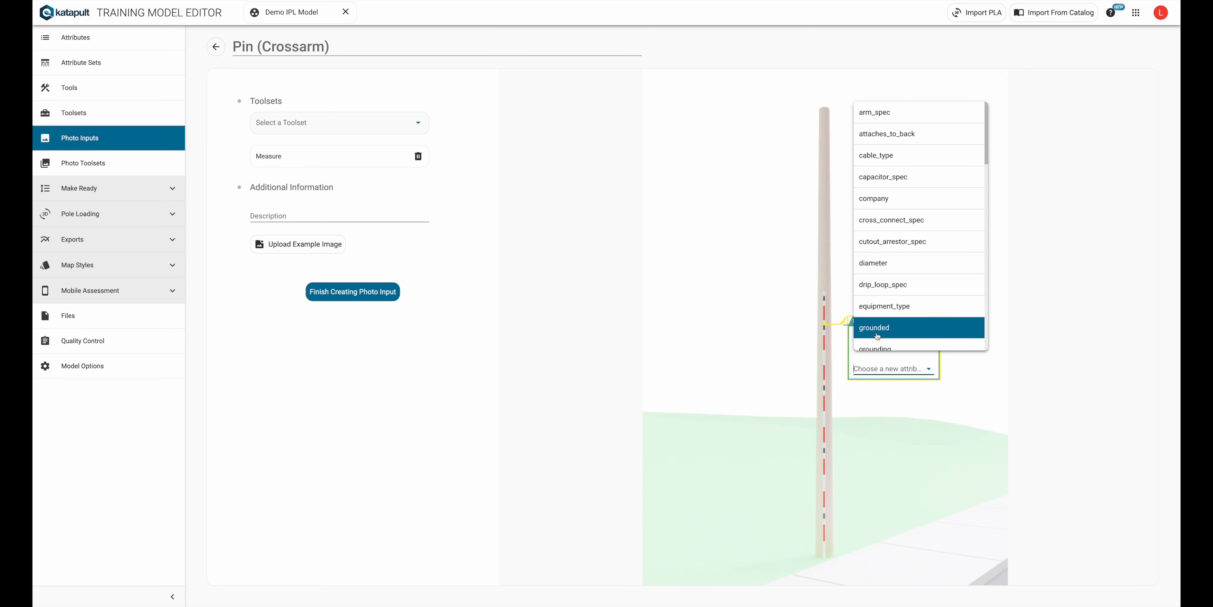
- Add a Primary pin marker, finish the input, and return to the list
click(874, 327)
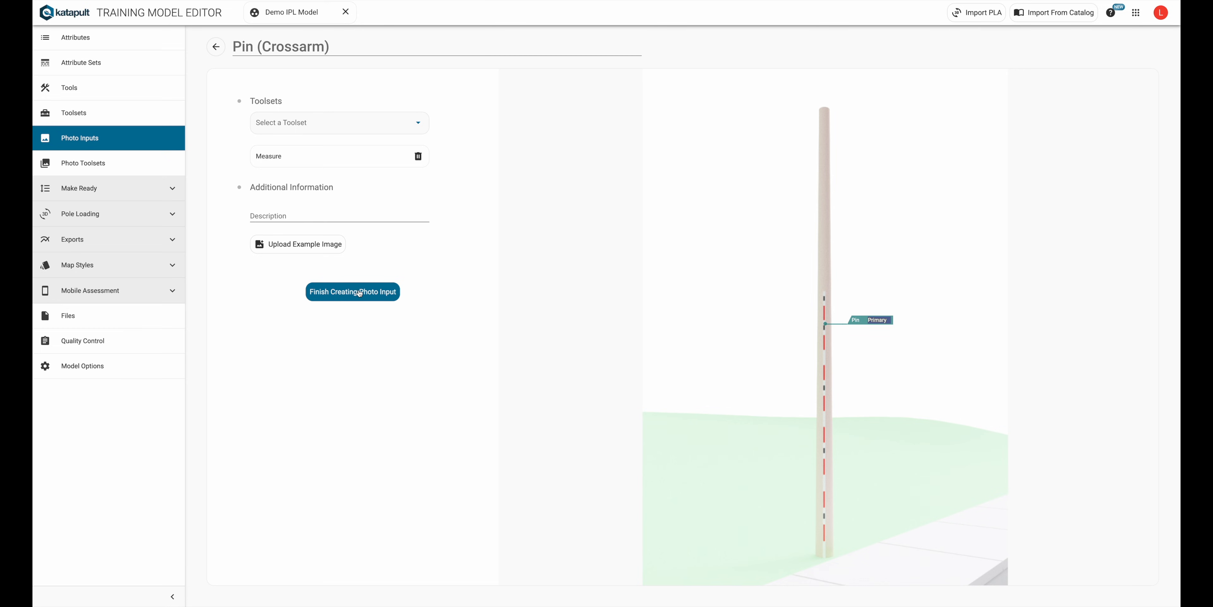
click(352, 292)
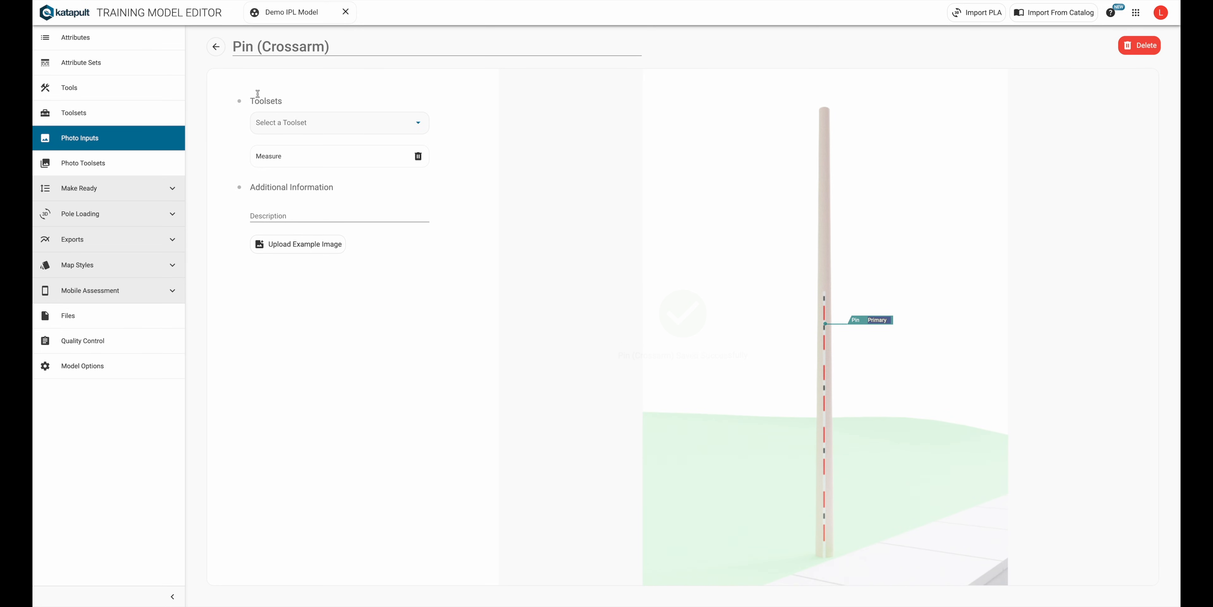
click(217, 47)
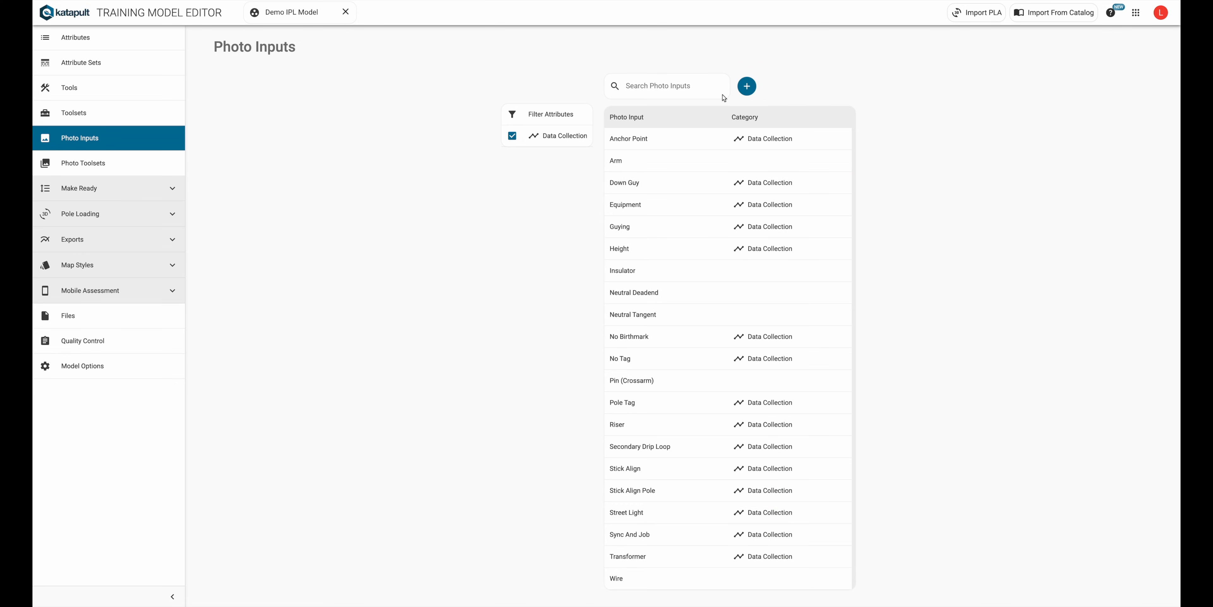
- Create a new photo input named 'Ridge Pin & 2 On An Arm'
click(745, 86)
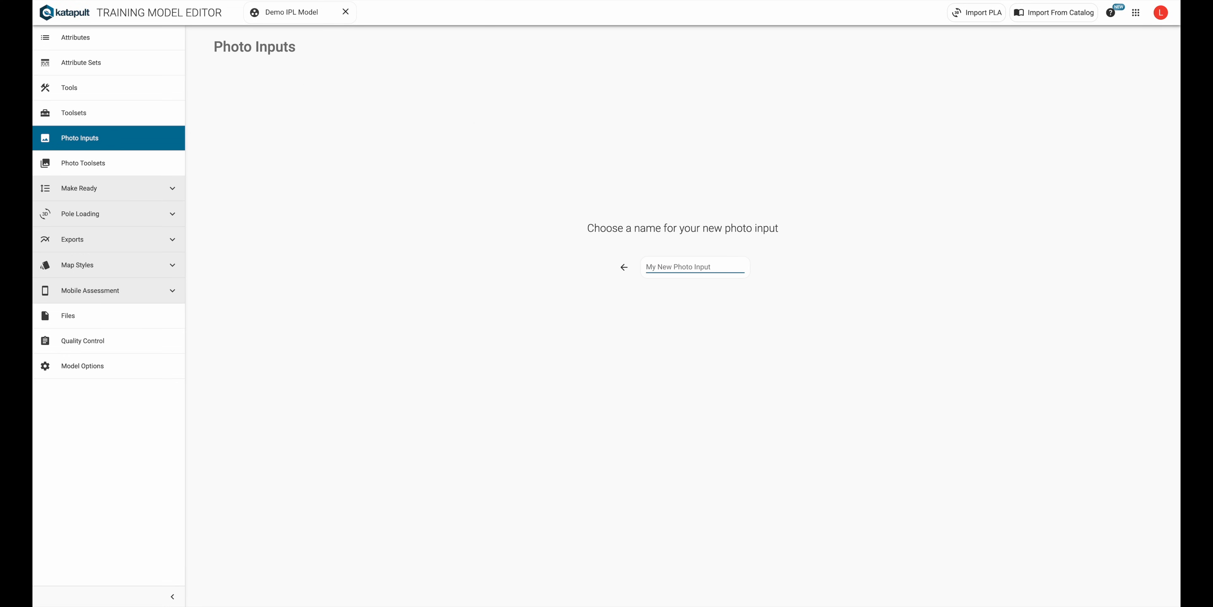
text(Ridge Pin & 2 On A)
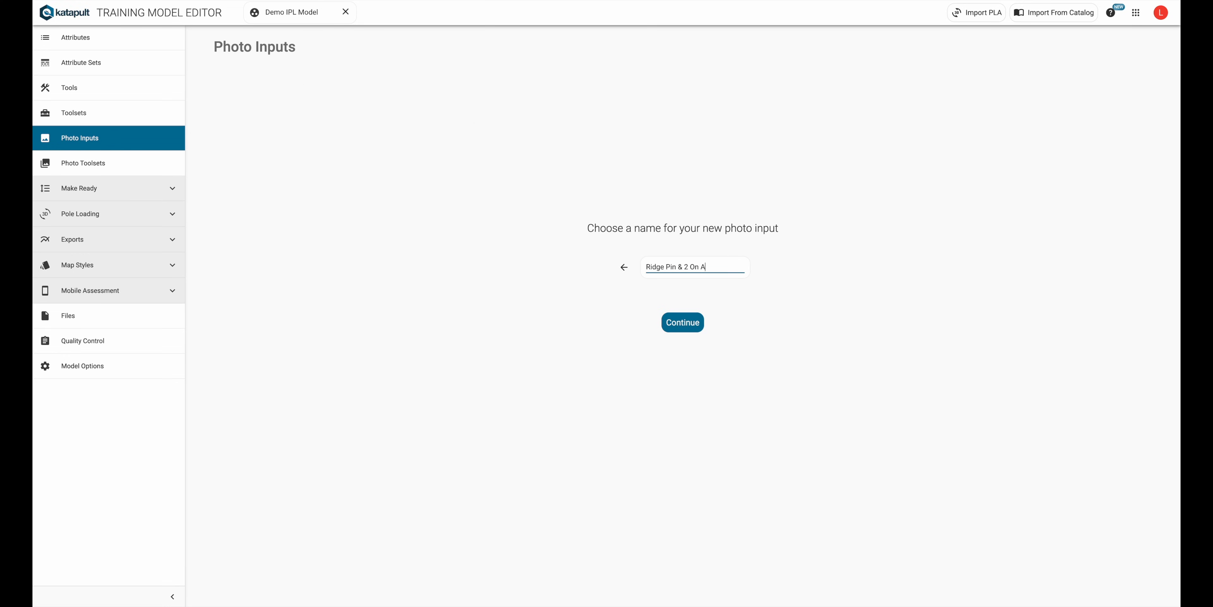
click(681, 321)
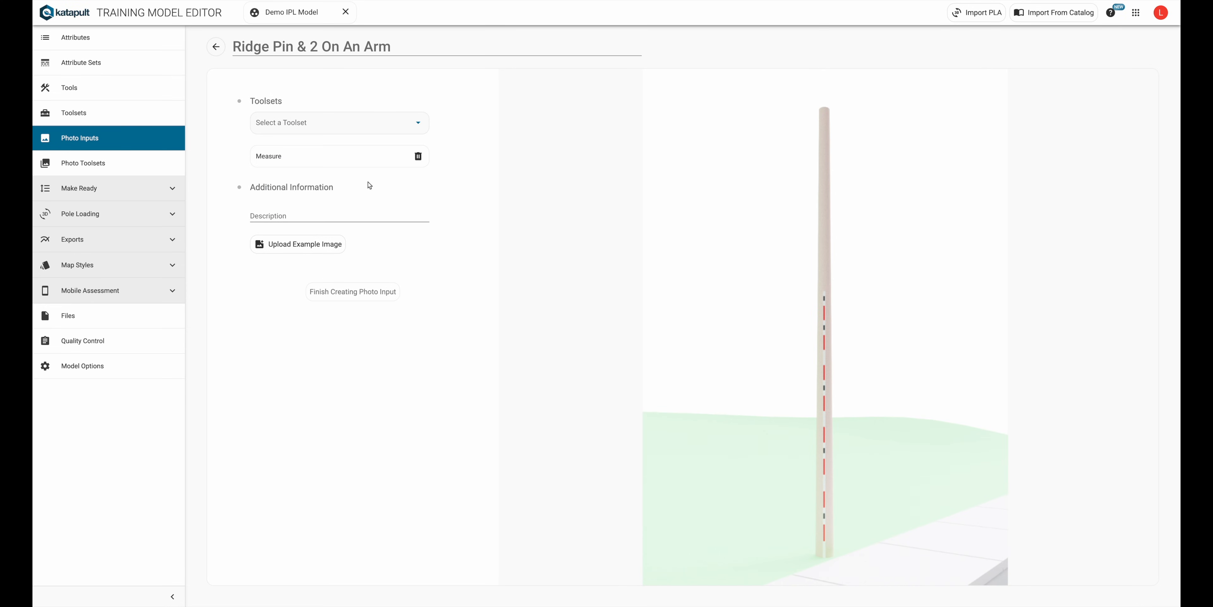
mouse_move(825, 252)
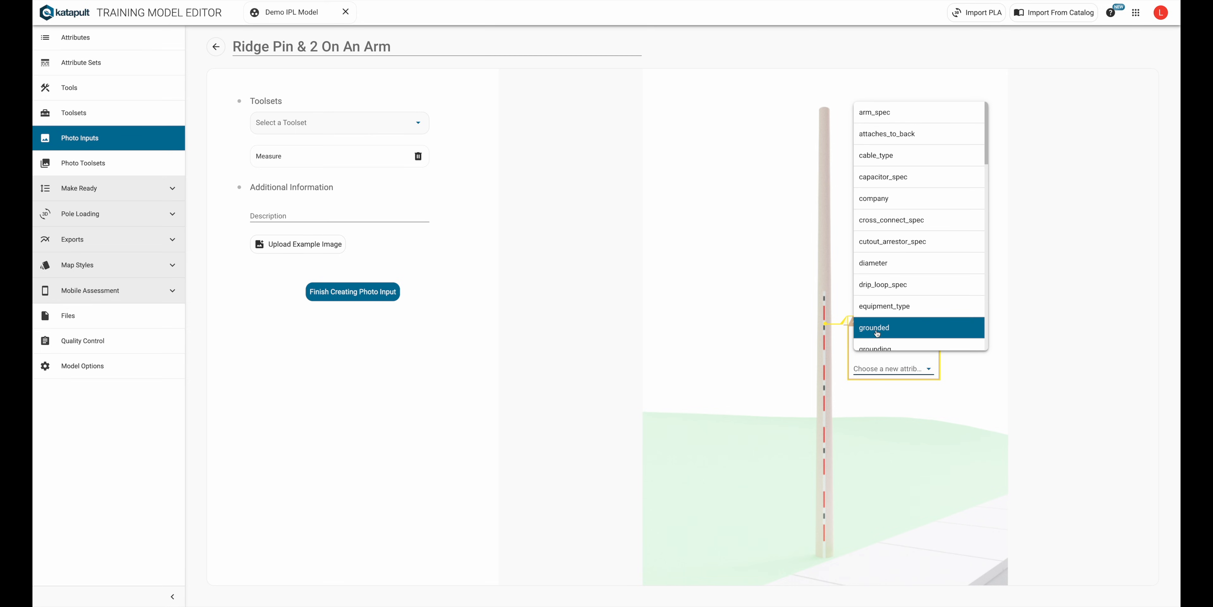
- Add an Arm marker with arm_spec 8 Foot Cross Arm alongside Measure and two Primary pins
click(874, 327)
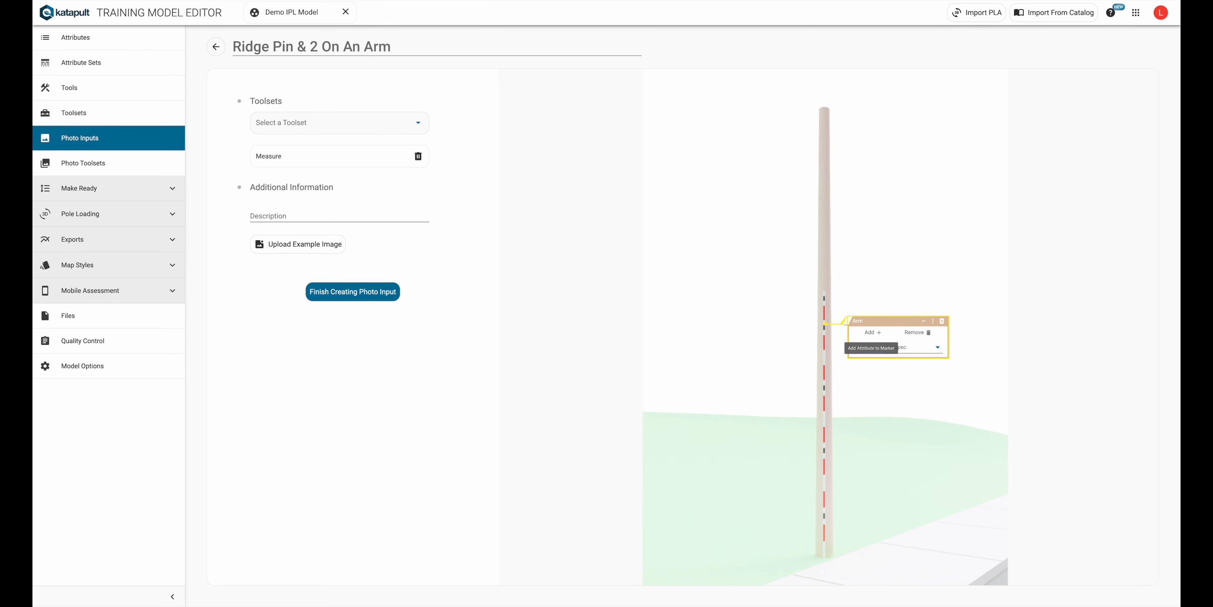
click(894, 347)
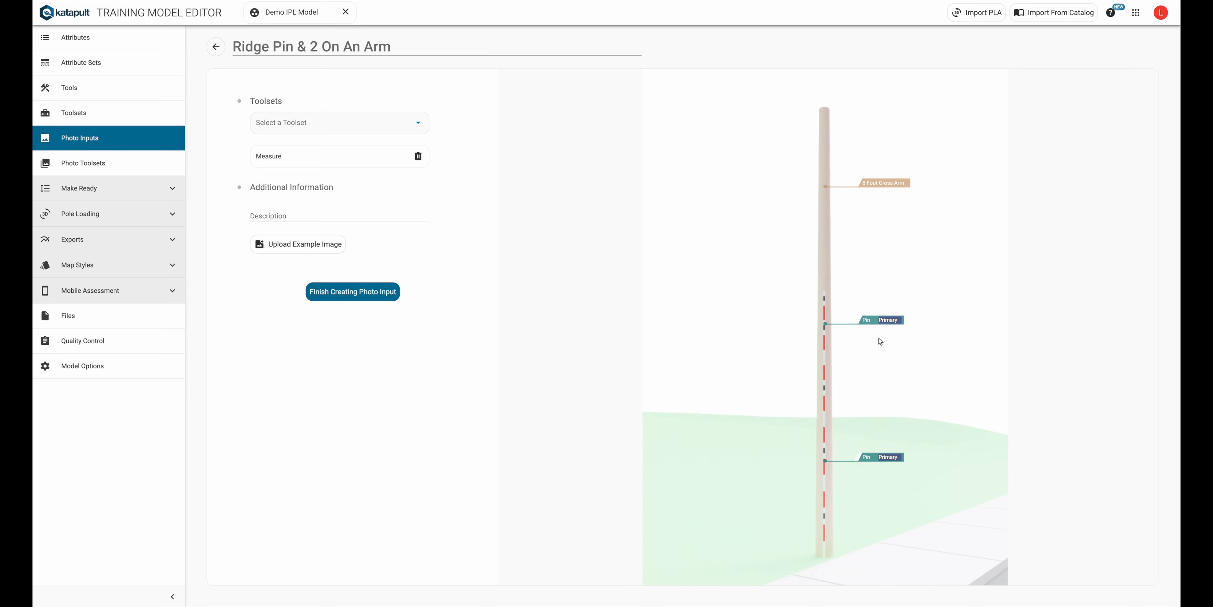
- Nest both Primary pin markers under the 8 Foot Cross Arm marker
click(876, 283)
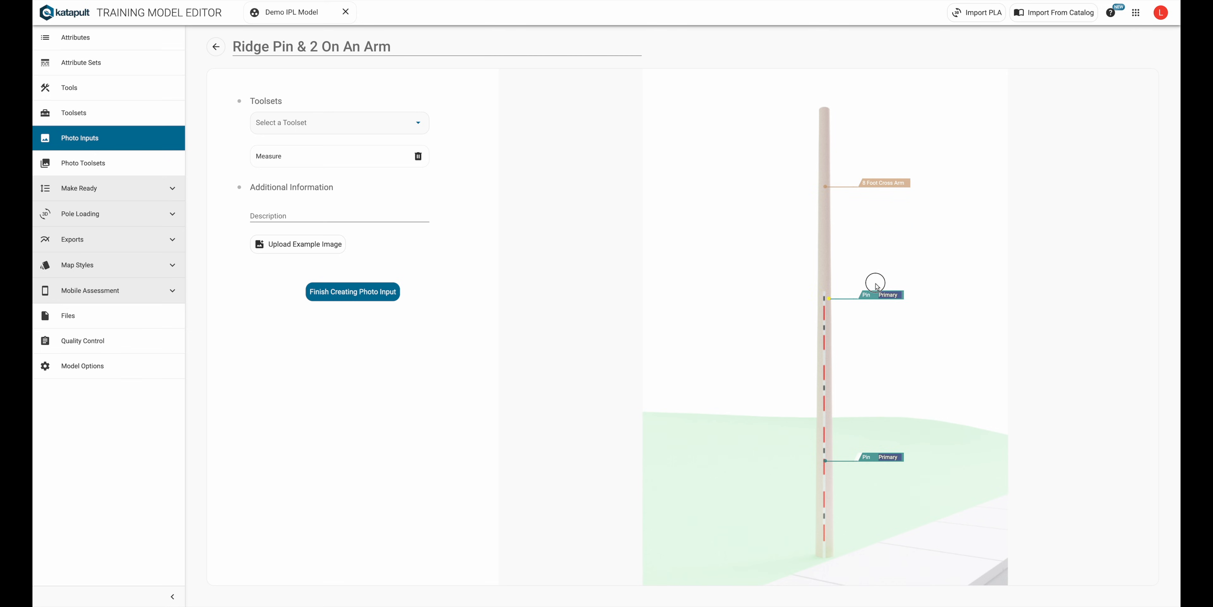
drag(874, 293, 883, 189)
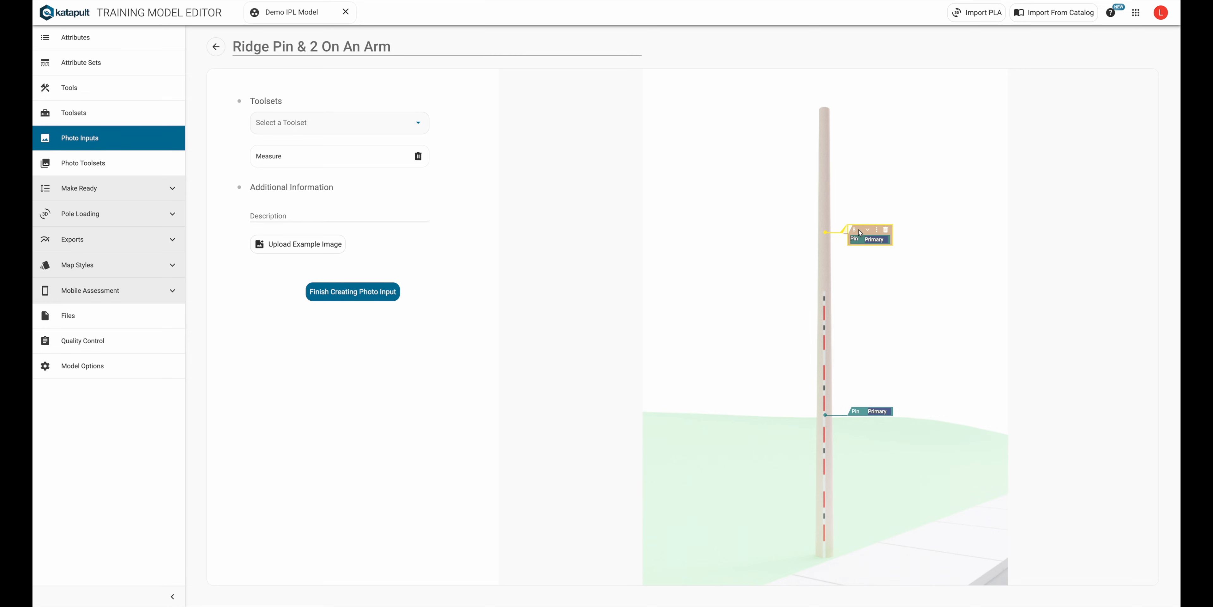
click(866, 230)
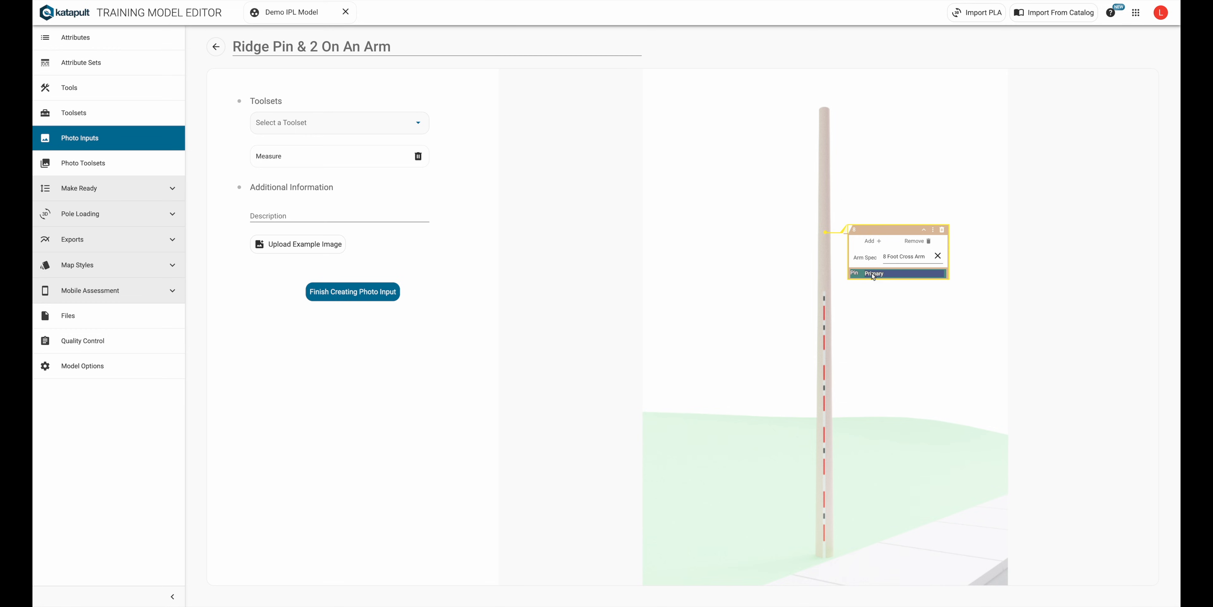
click(872, 241)
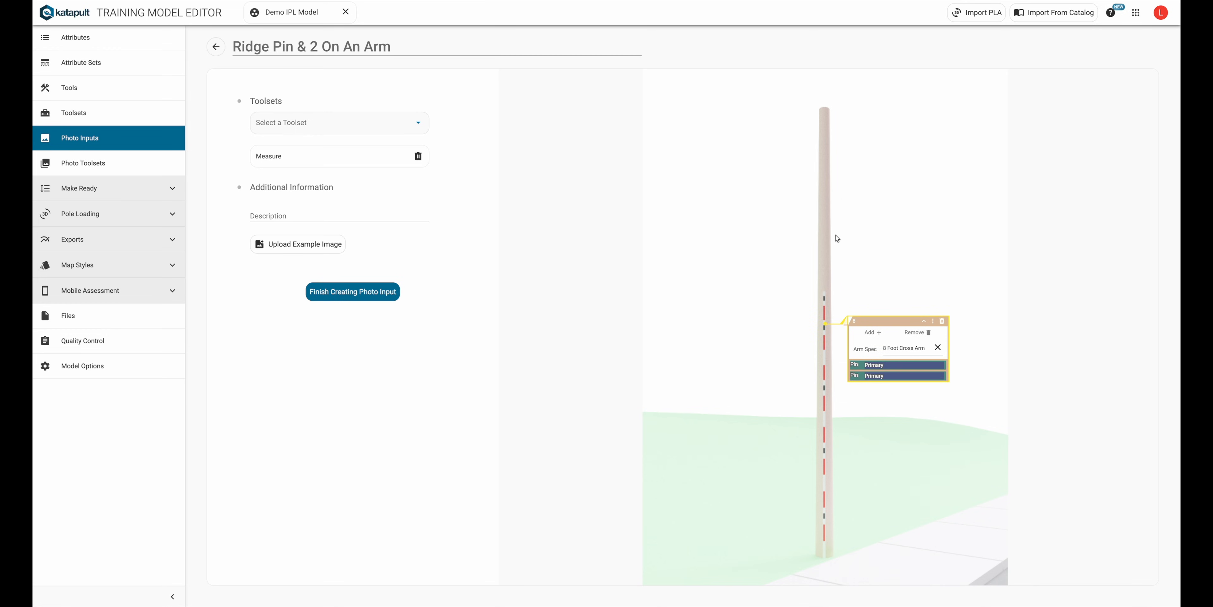
- Add a separate Primary Pin marker near the pole top via the 'pin' type search
click(901, 226)
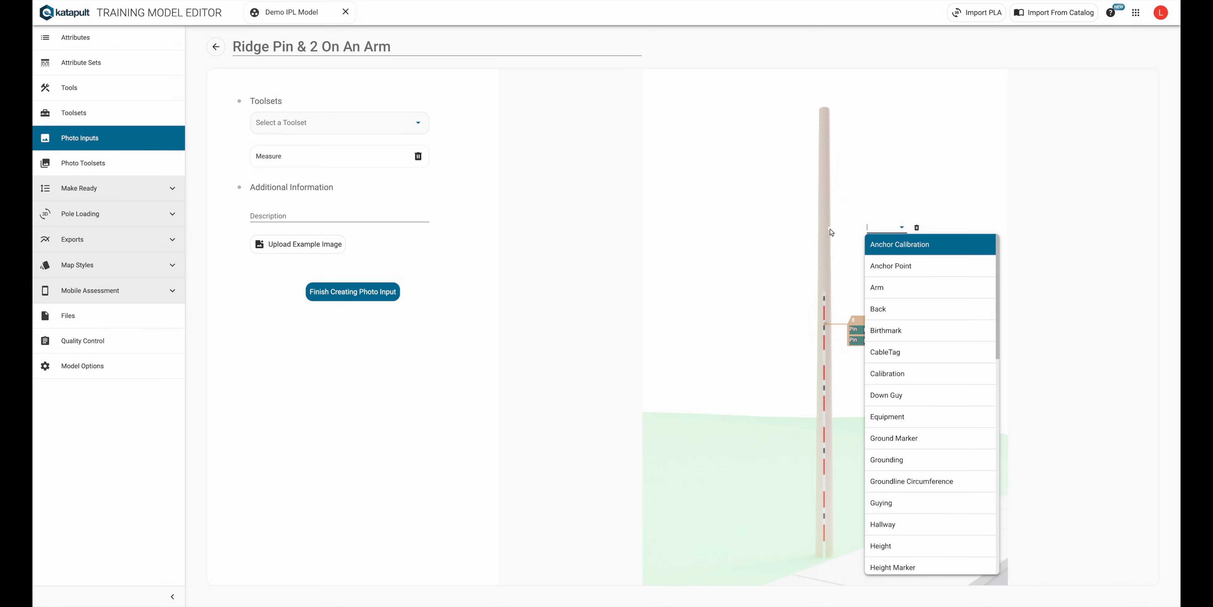
text(pin)
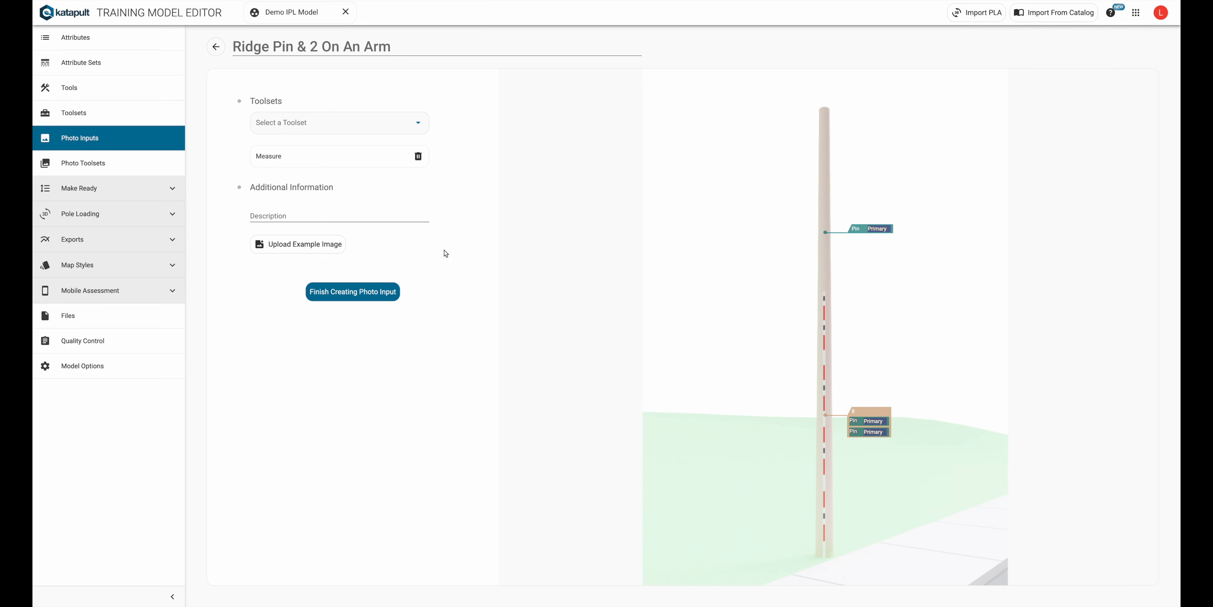
click(352, 292)
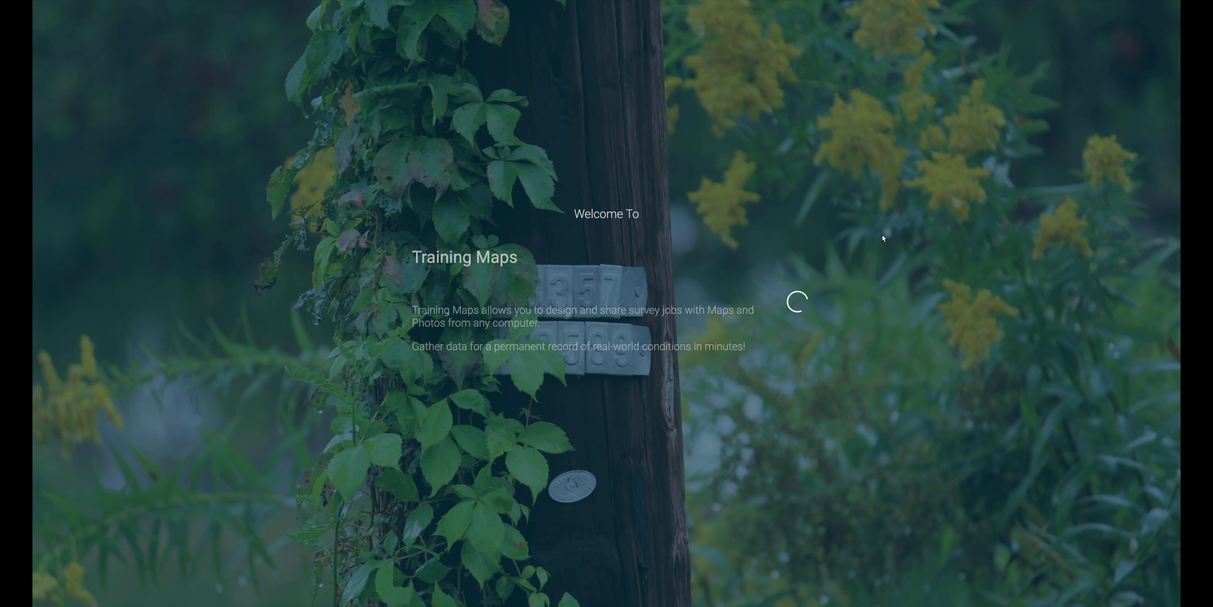
- Find and open the Field Day Photo Association job by searching 'photo'
text(photo)
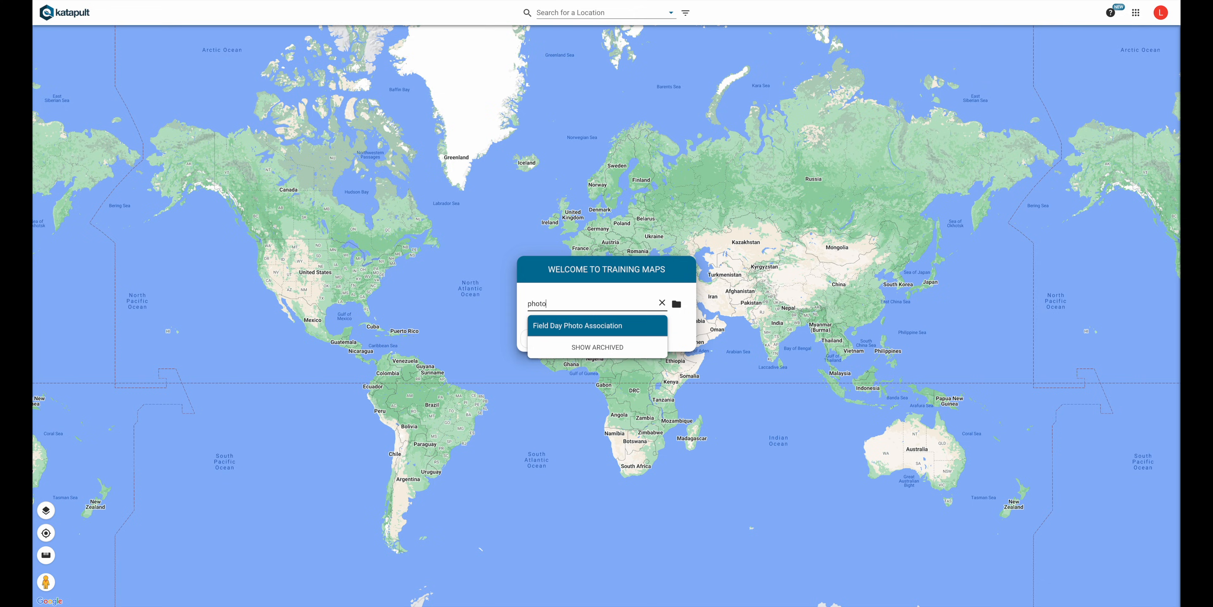
click(576, 325)
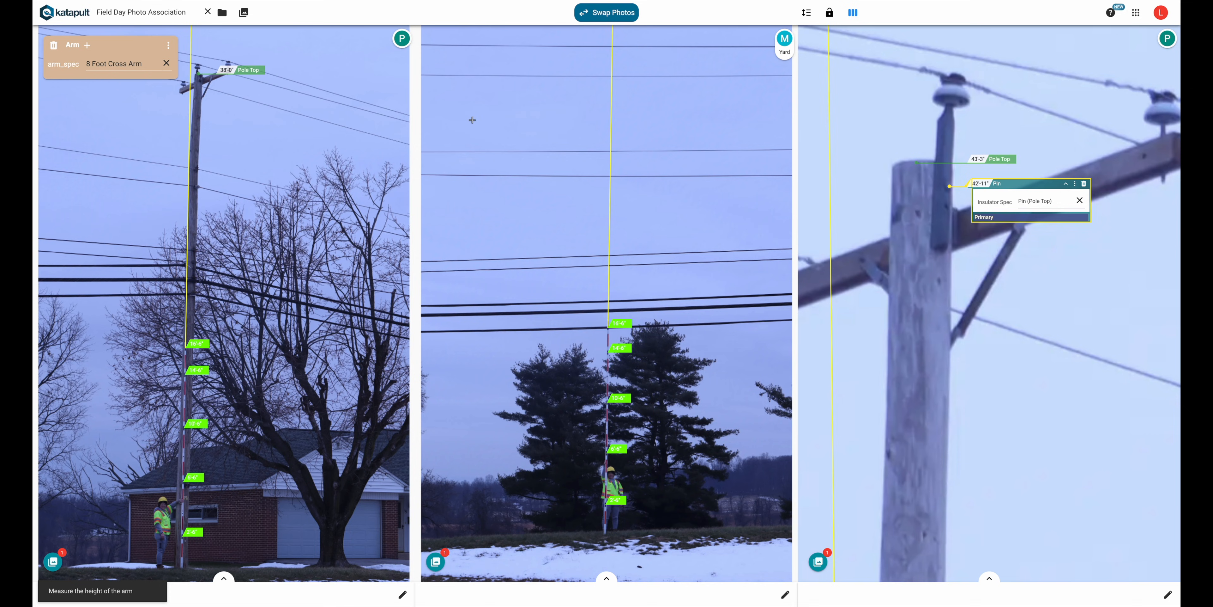
mouse_move(917, 210)
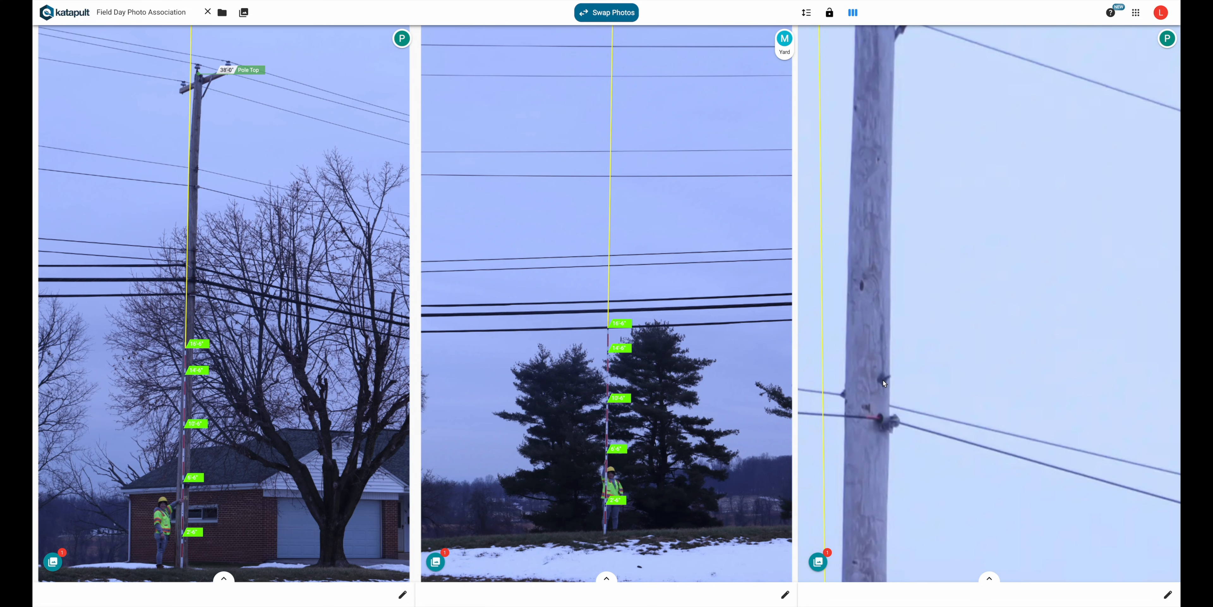
- Set the right pole's Neutral marker Insulator Spec to Neutral Tangent via the 'neut' search
text(neut)
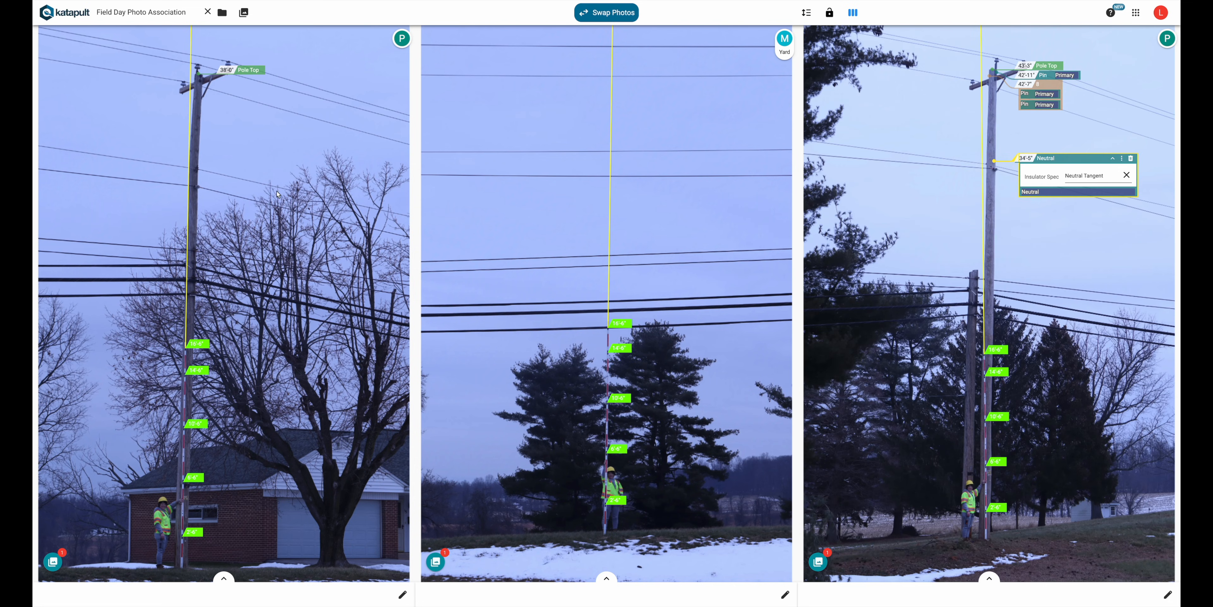
mouse_move(976, 172)
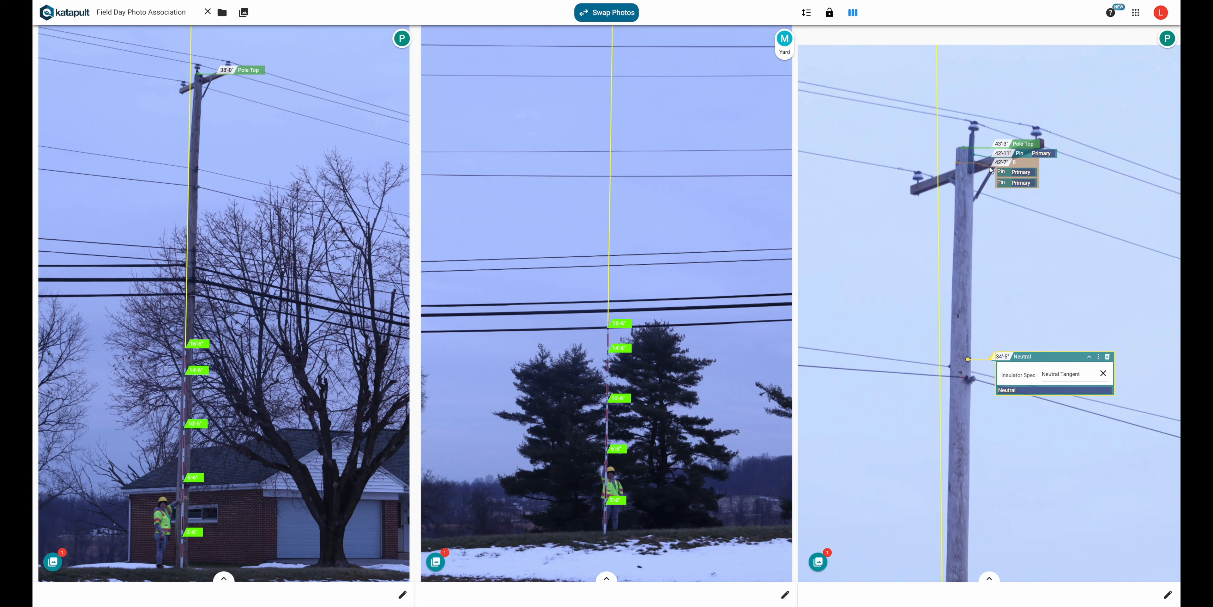
mouse_move(959, 170)
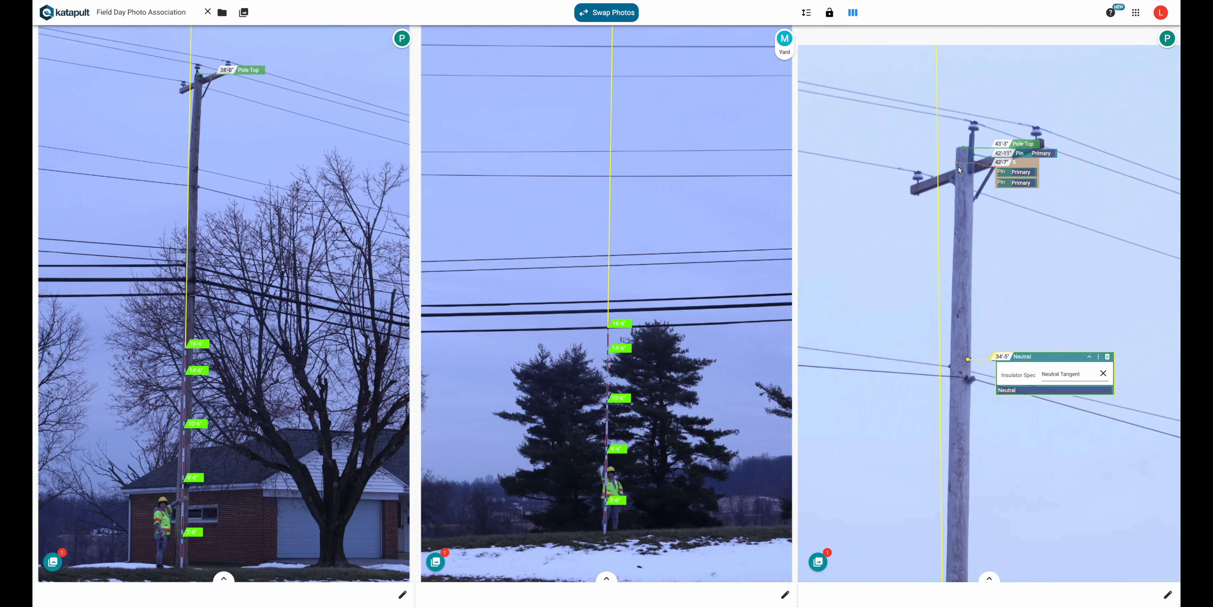